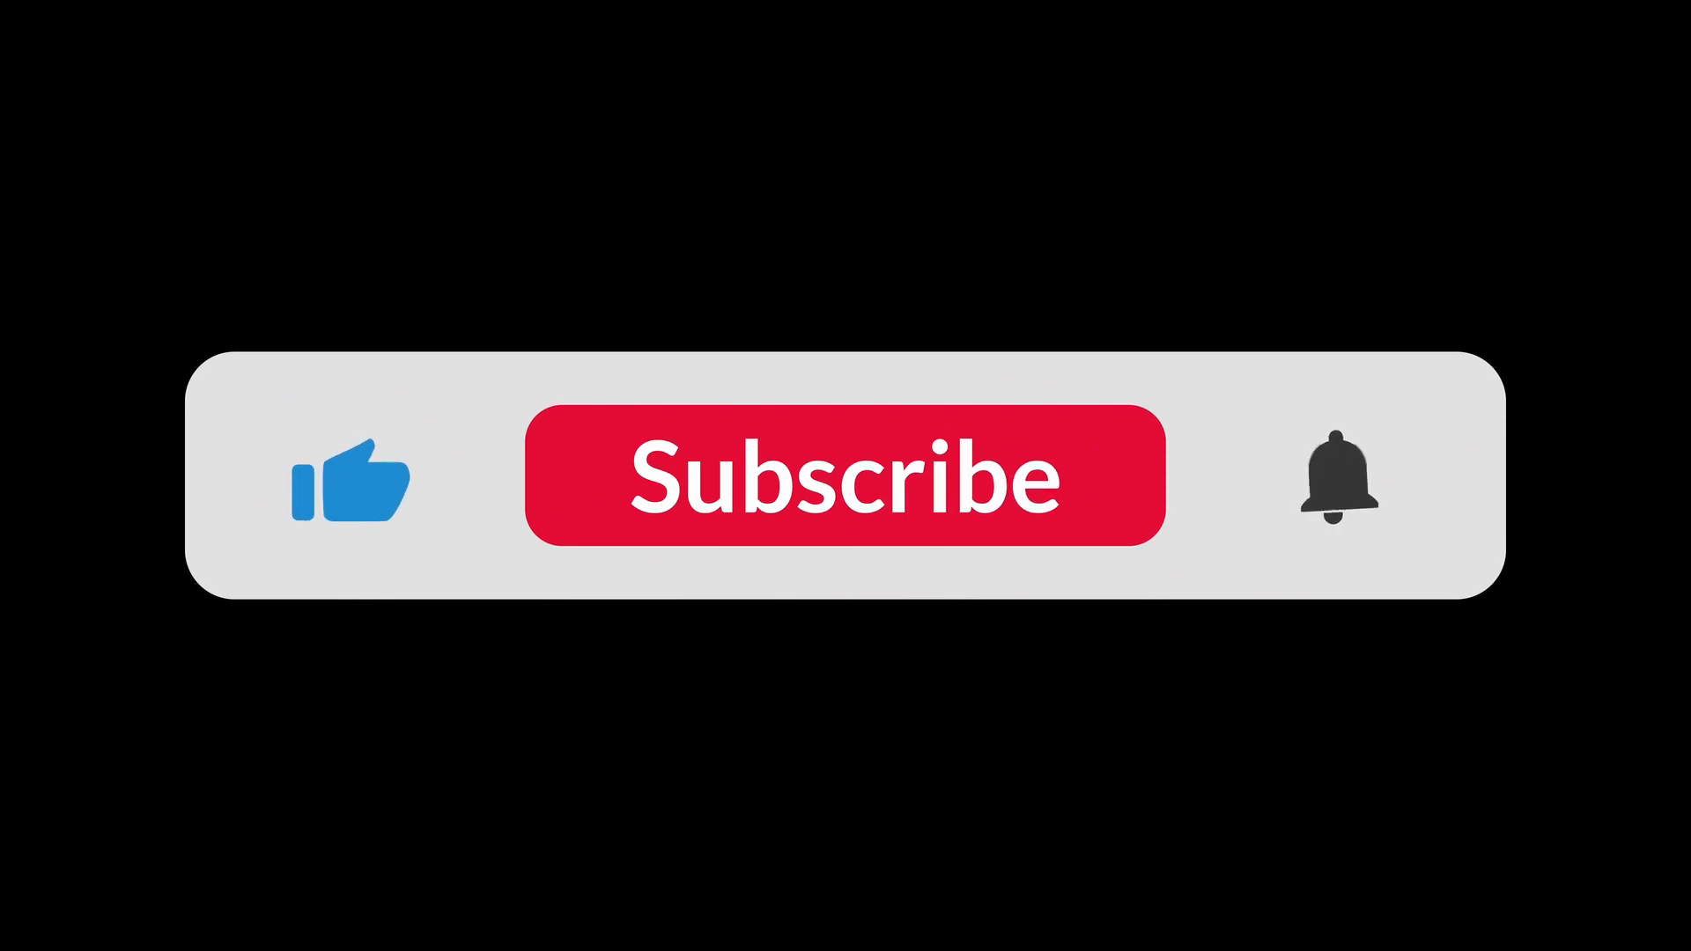
In the terminal, run cd app, npm init -y, and npm install --save express.
left_click(844, 476)
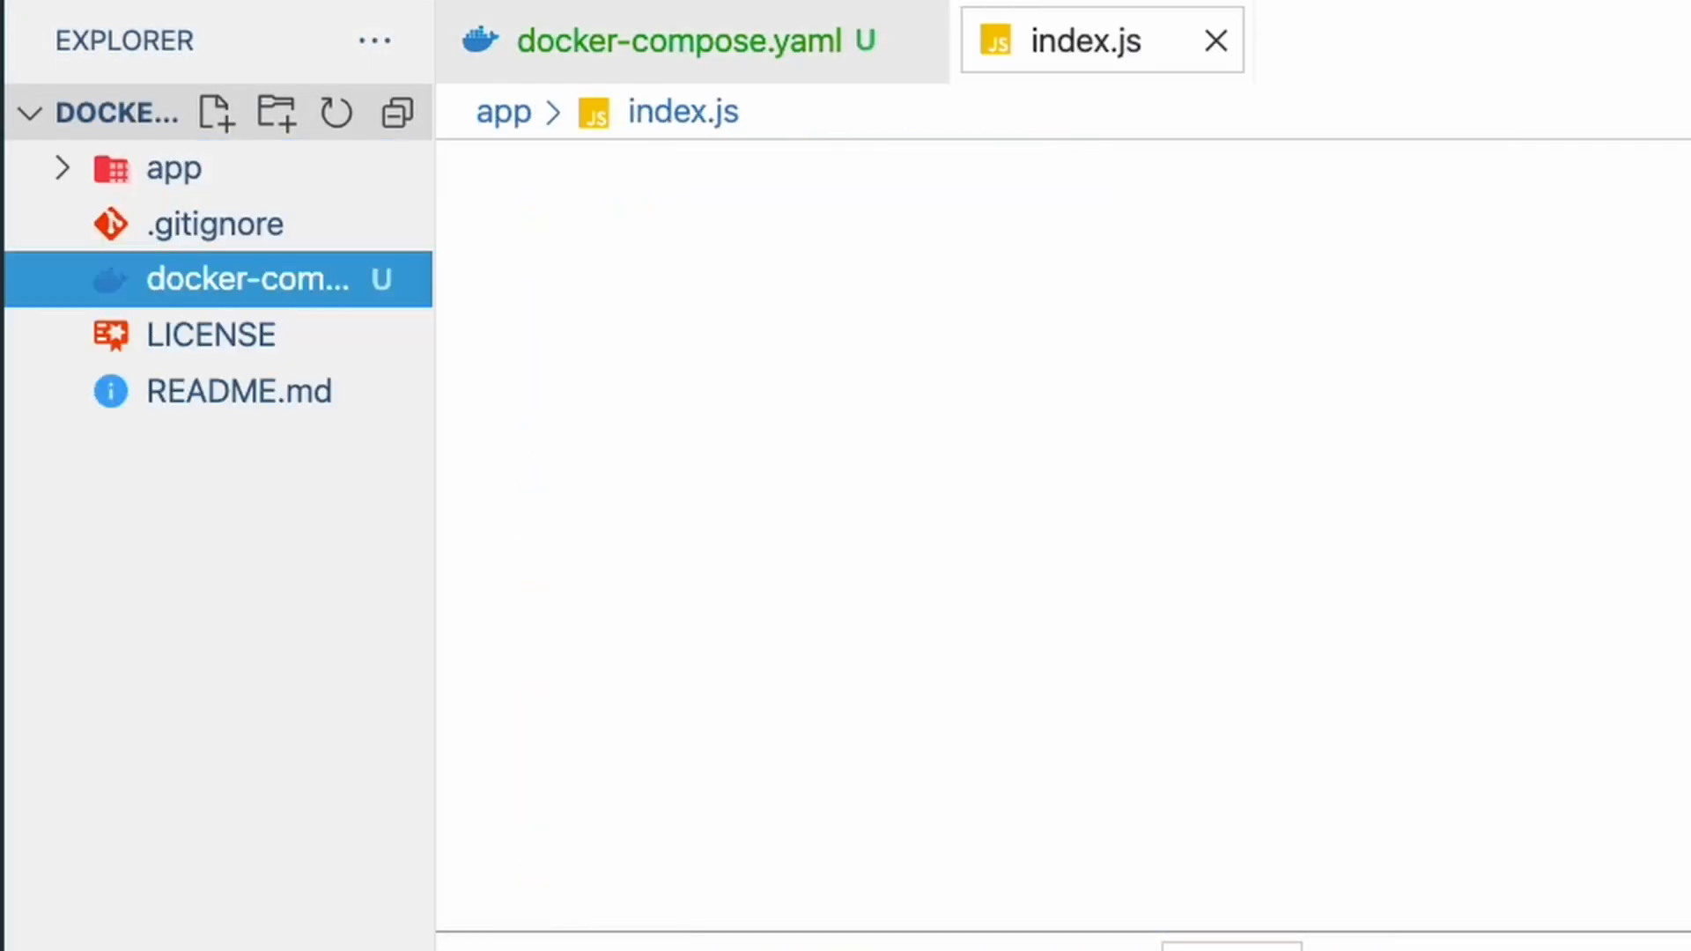
type("cd app")
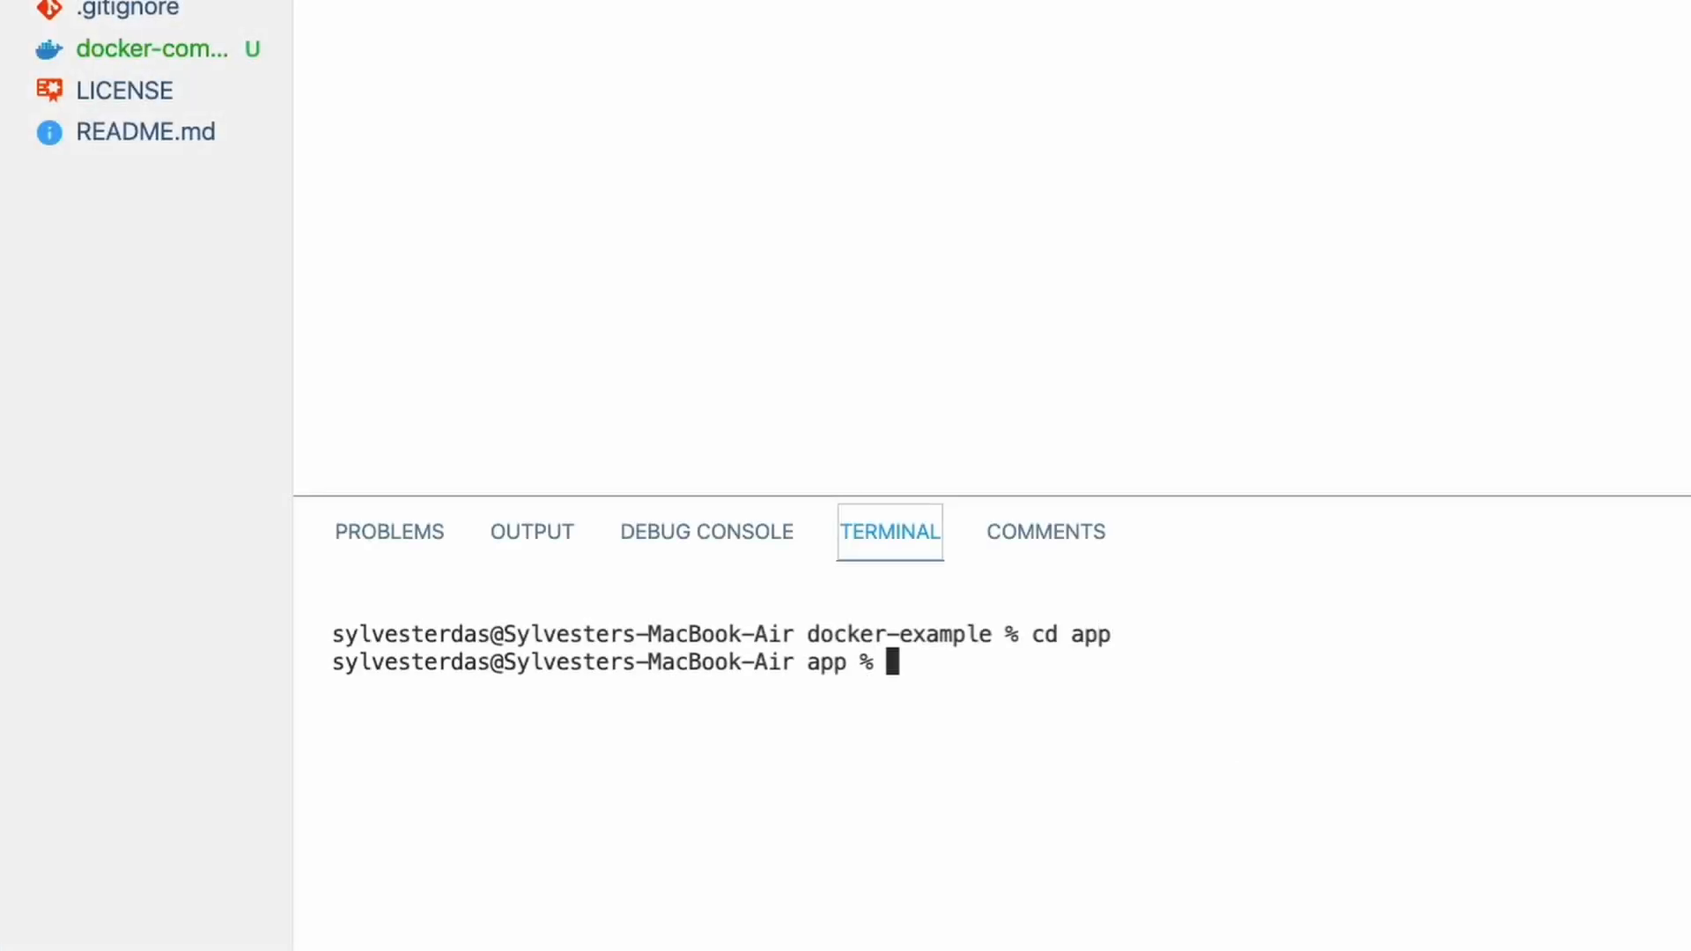
type("npm init")
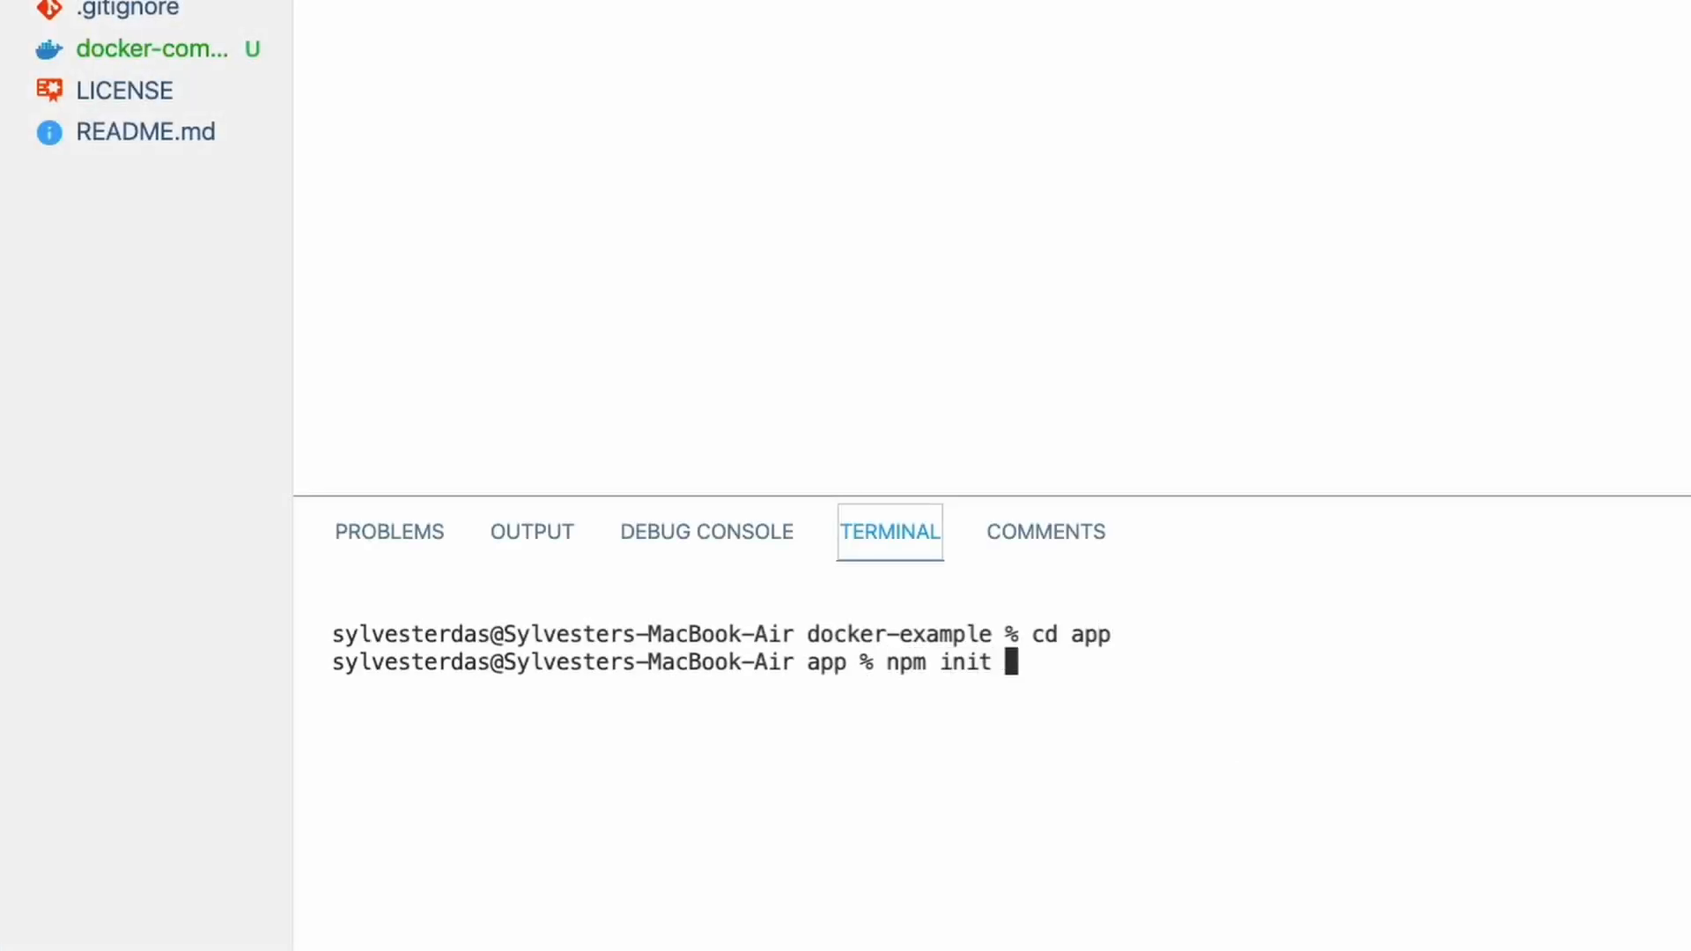
type("-y")
type("npm")
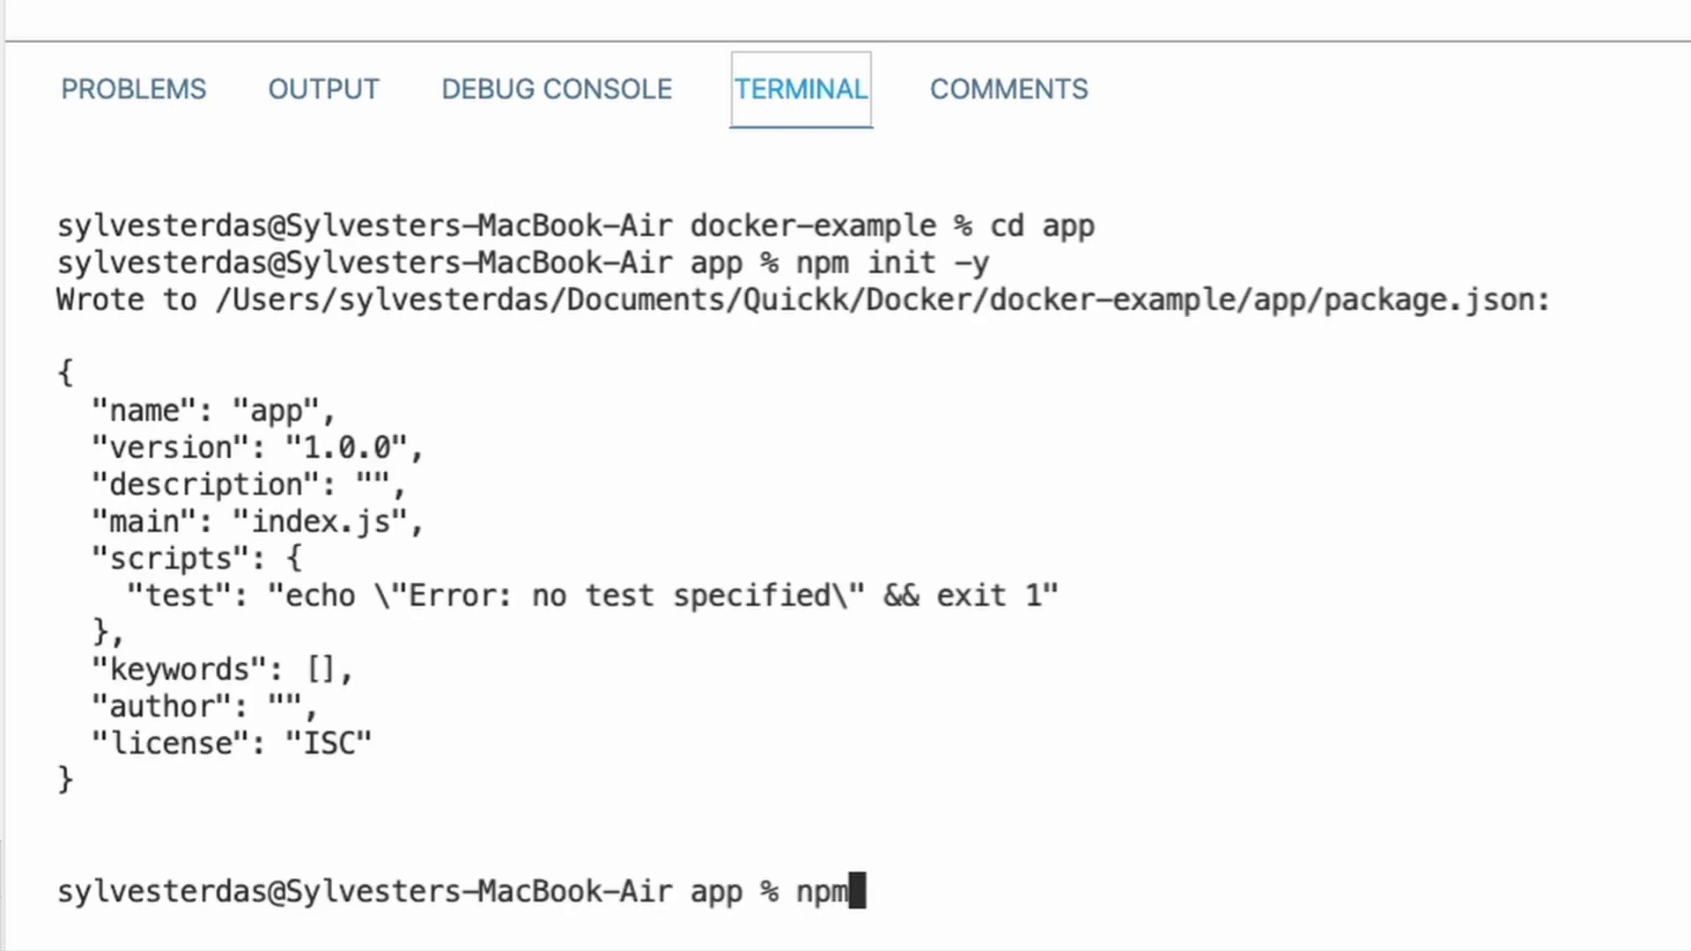
type("install")
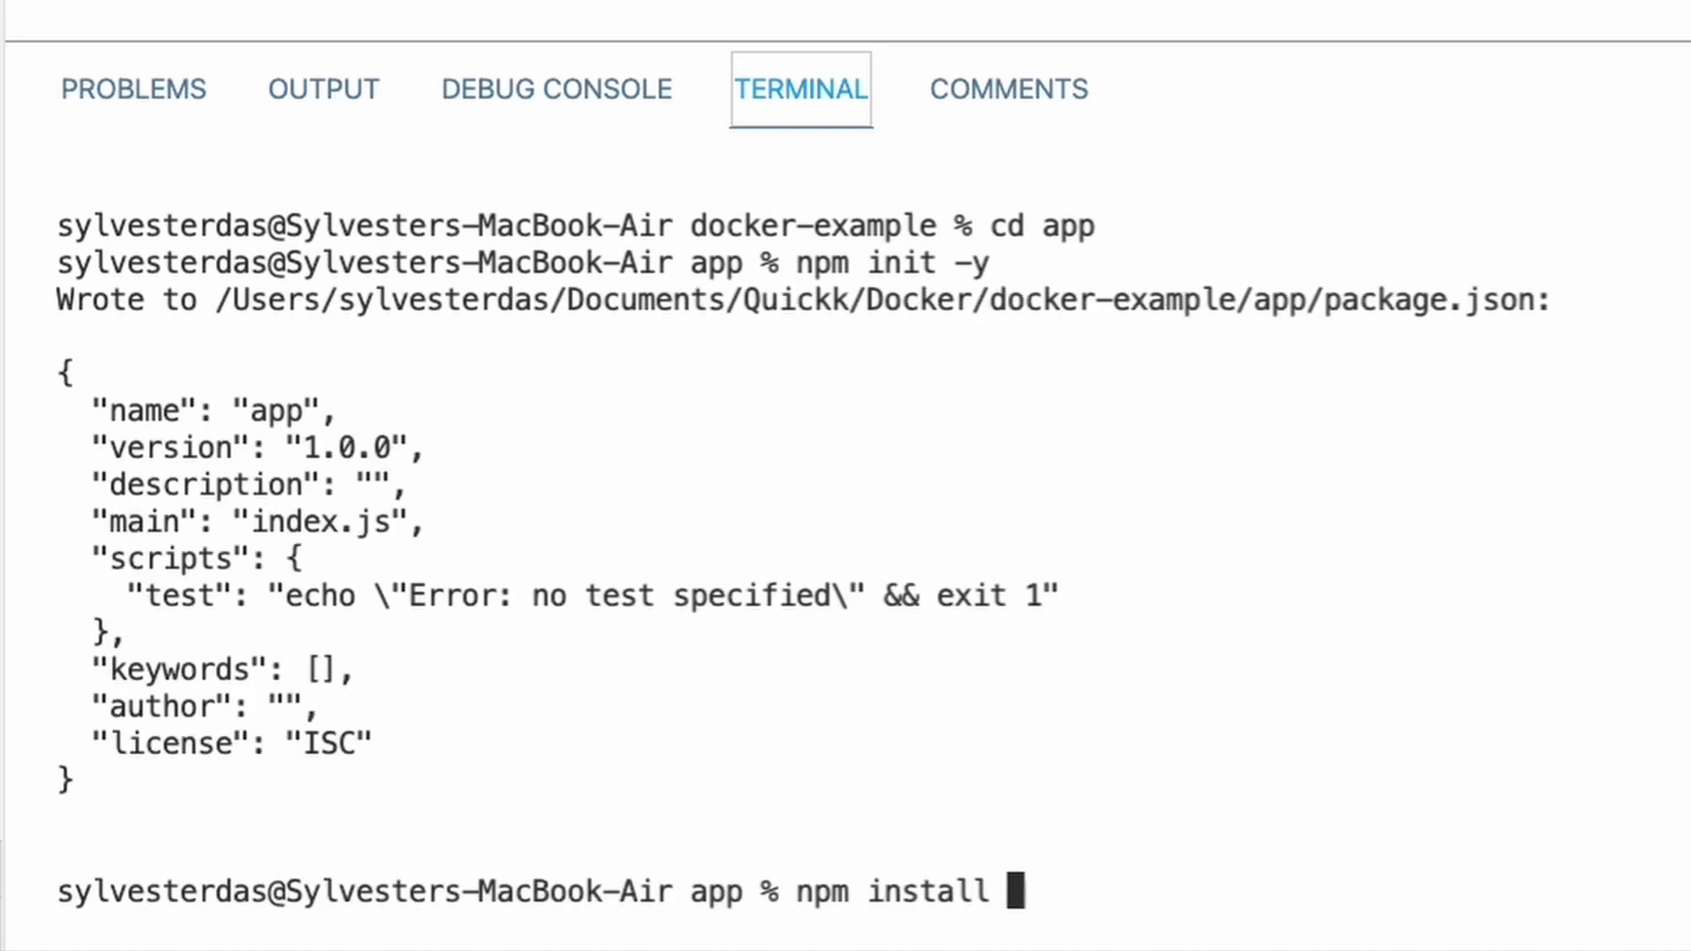
type("--save e")
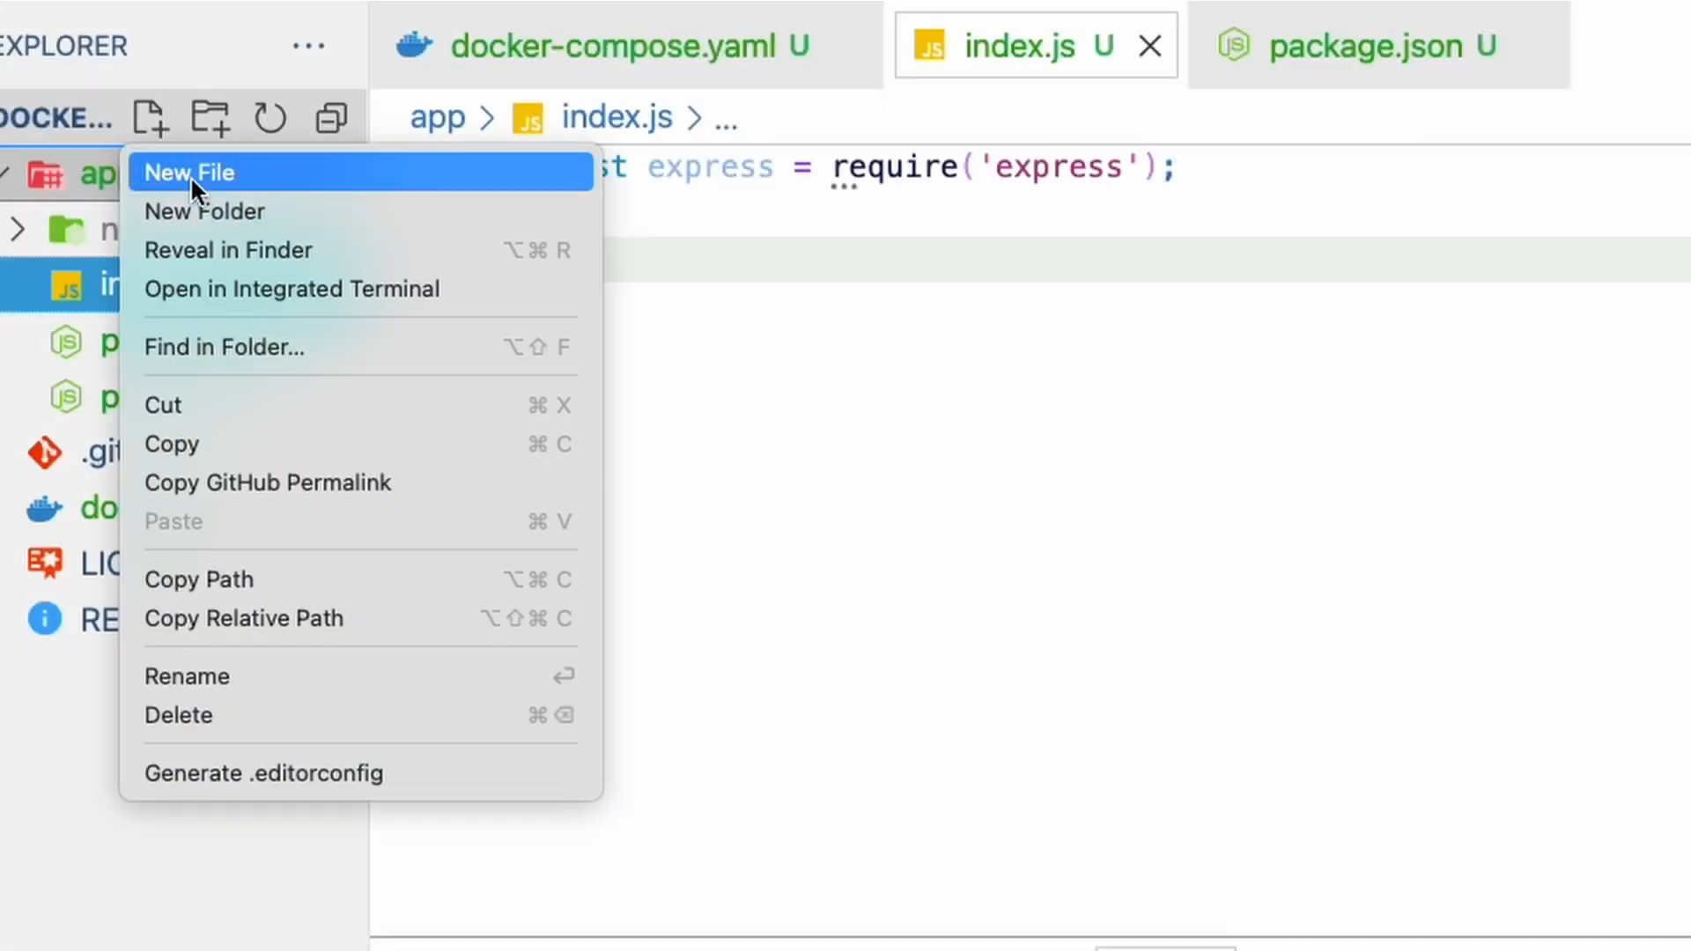
Add a new file named .env to the app folder.
left_click(188, 173)
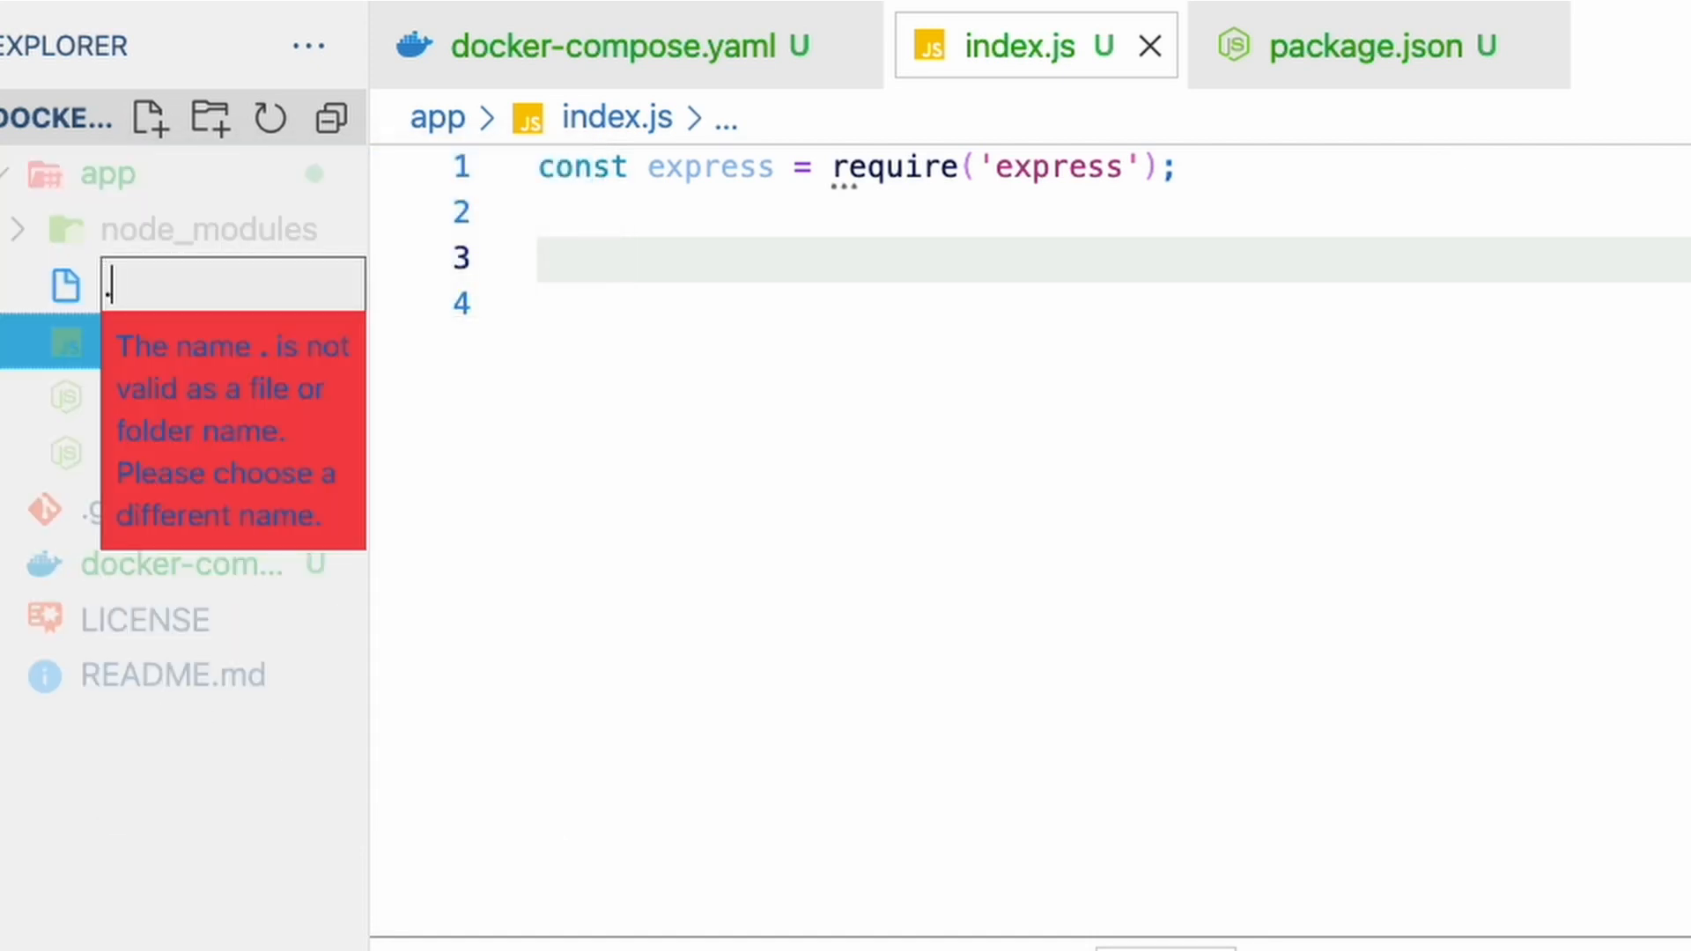
type(".env")
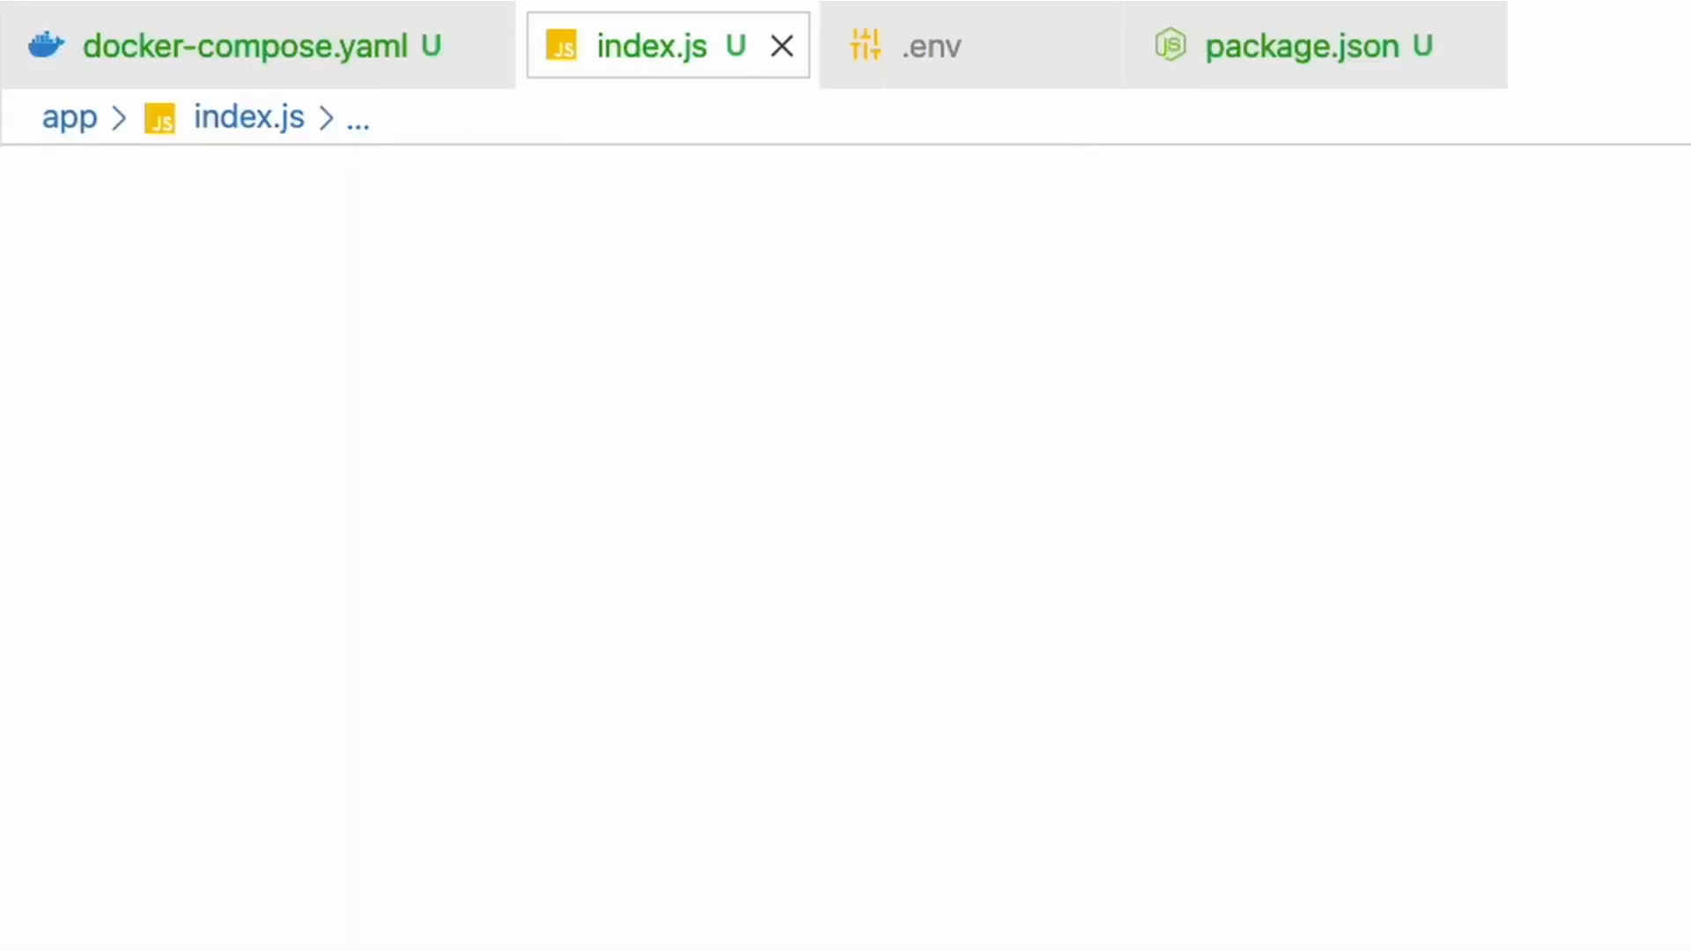
Type the express require, PORT=3000 default, app.get '/' Hello world! route, and app.listen.
type("const express = require('express');")
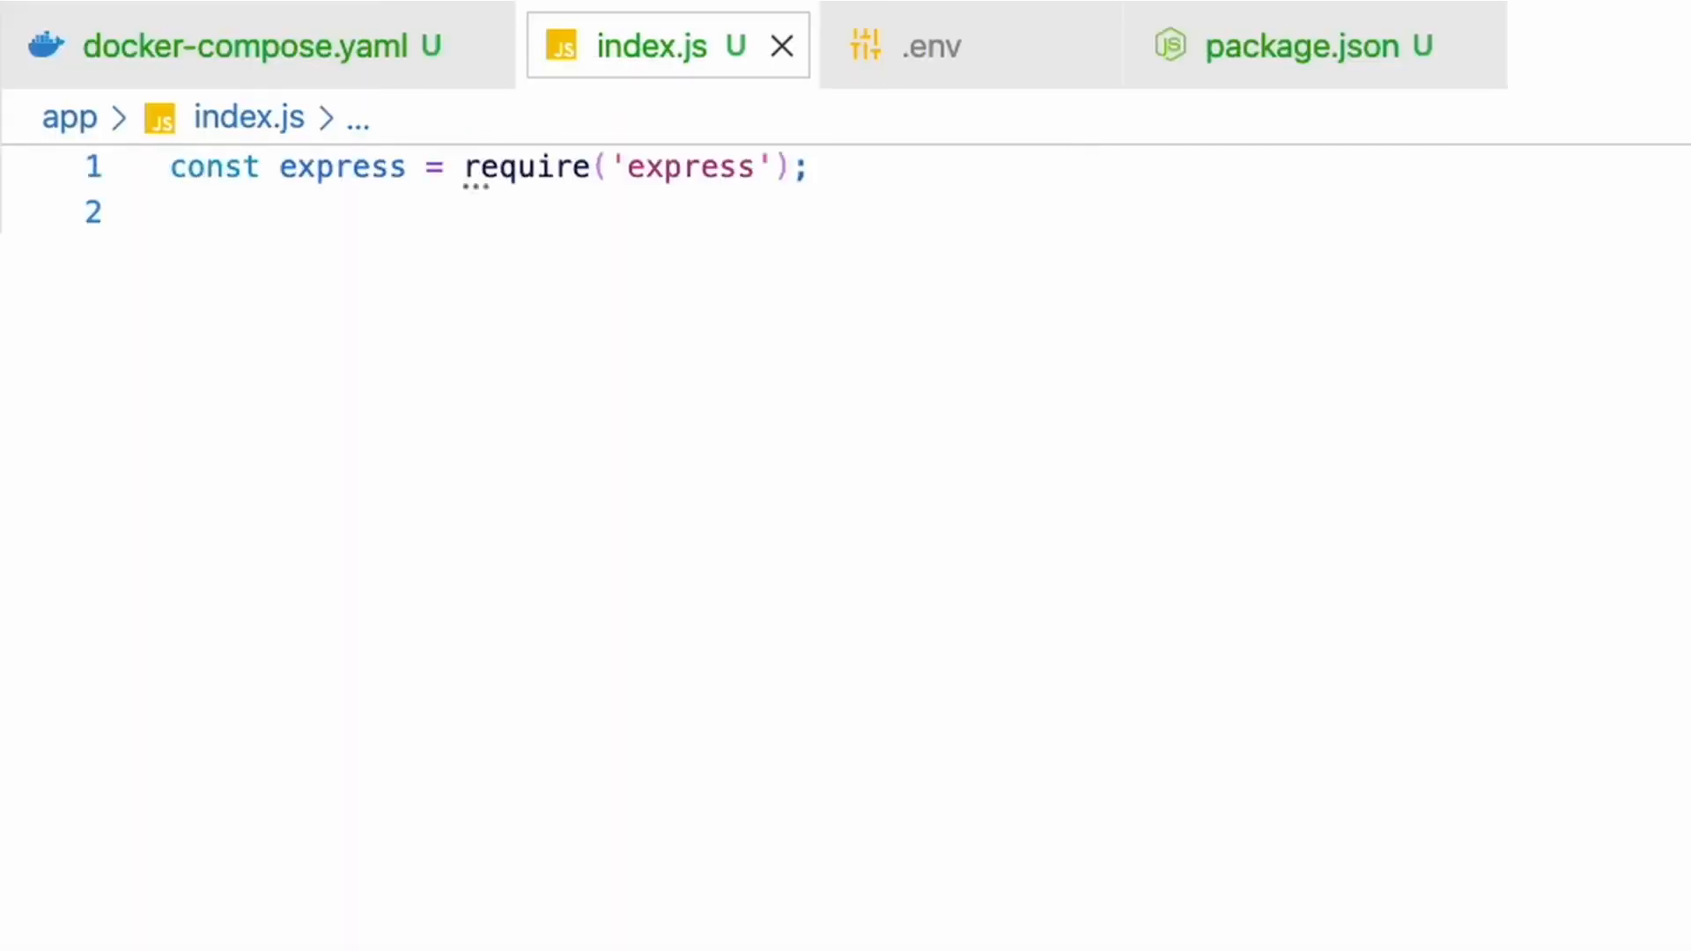
type("const { PORT=3000 } = process.env;")
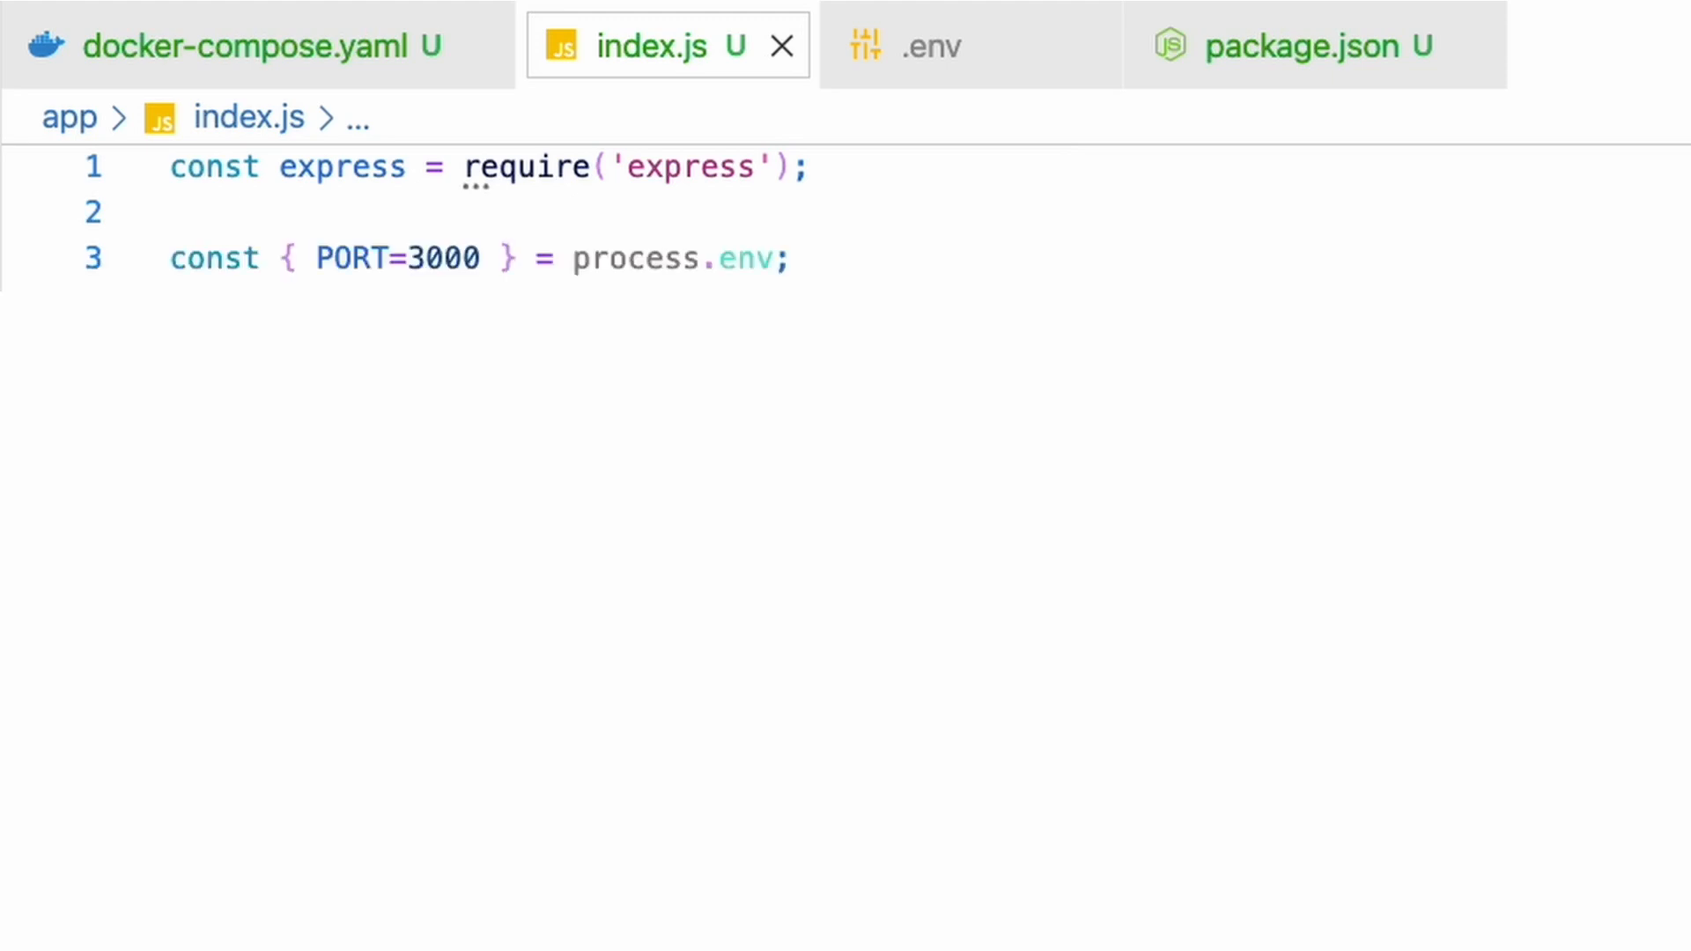
type("const app = express();")
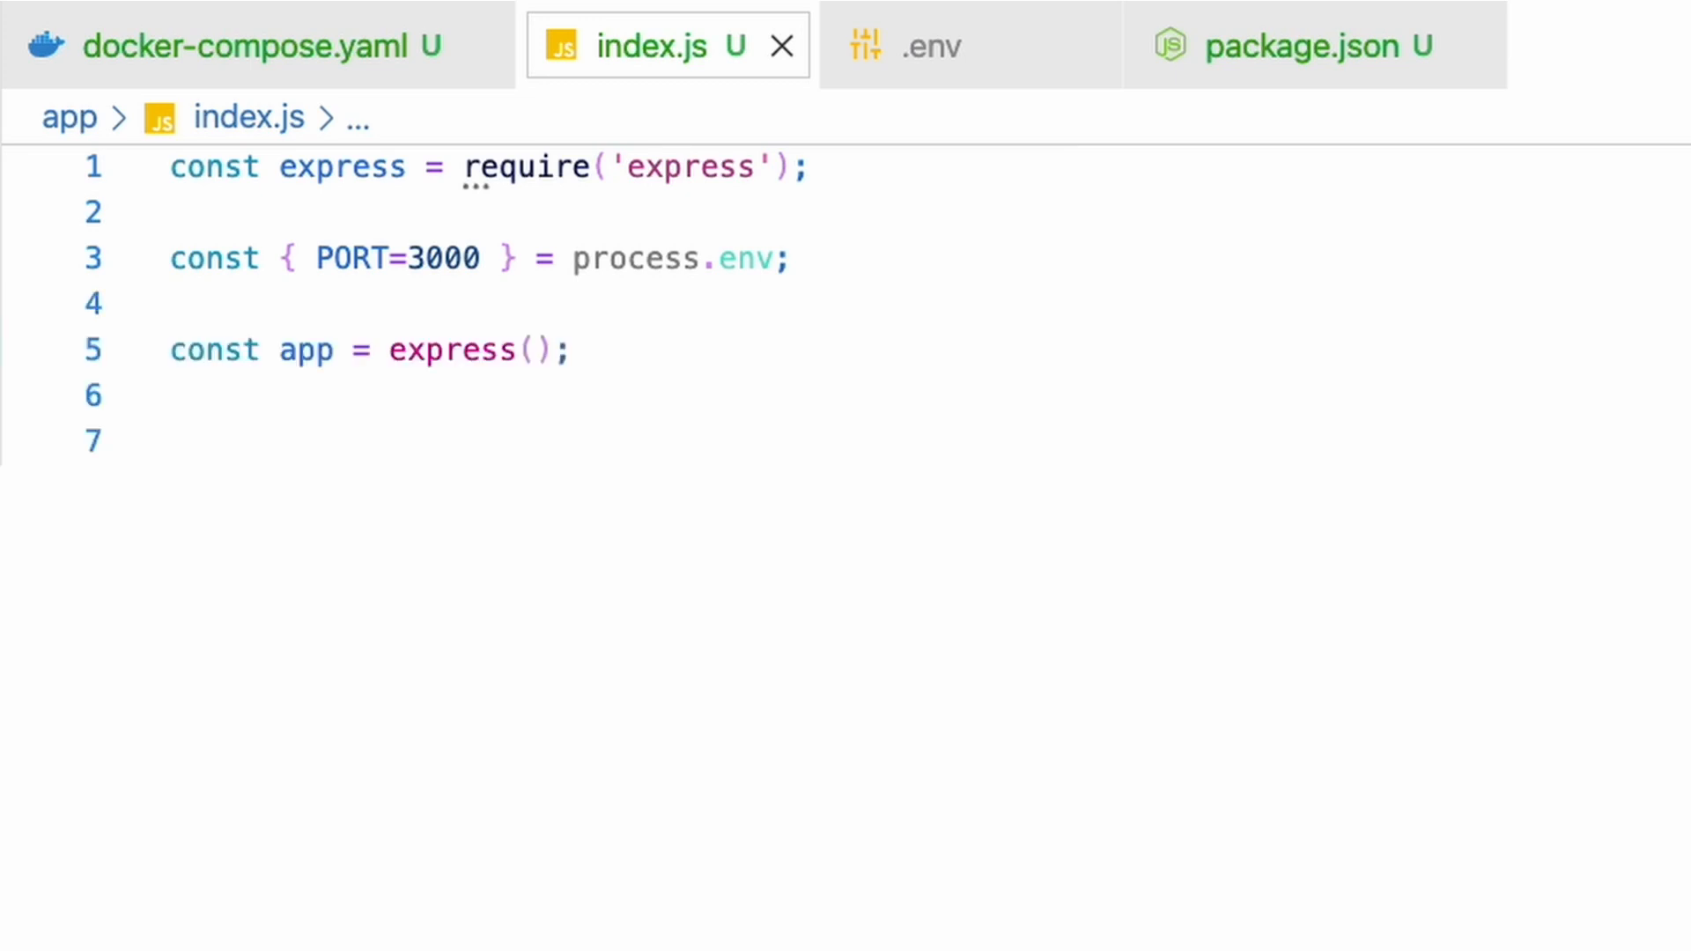
type("app.get('/', (req, res) => res.send(\"Hello world!\"));")
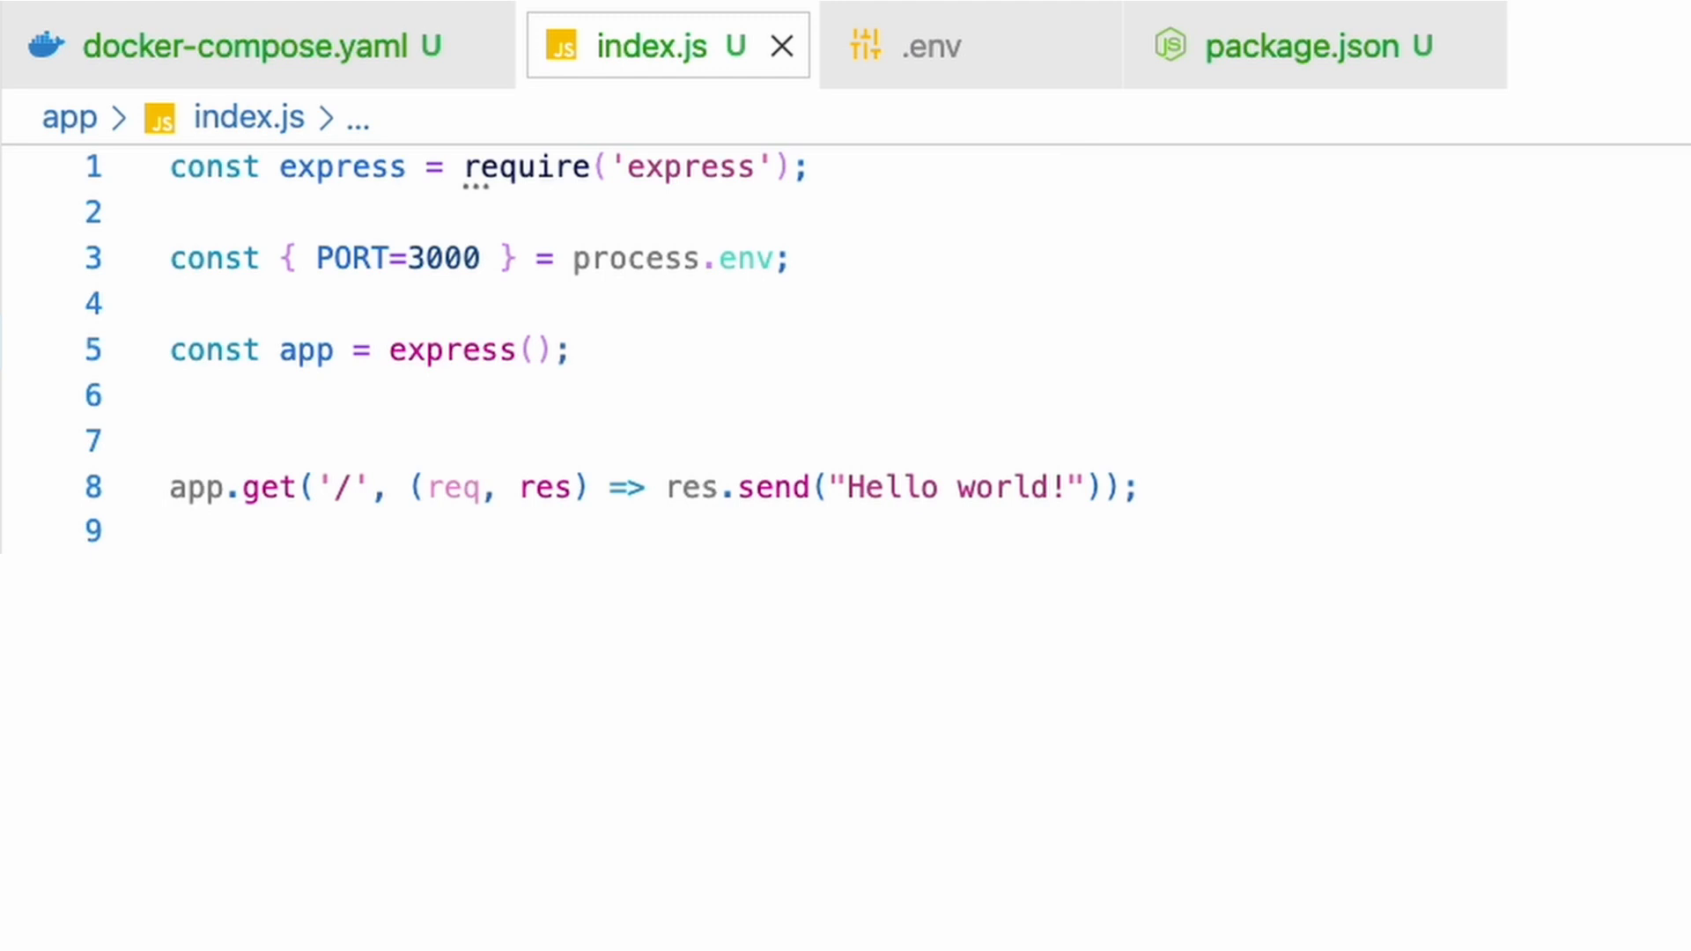
type("app.listen(PORT, () => console.log(\"Listening on port\", PORT));")
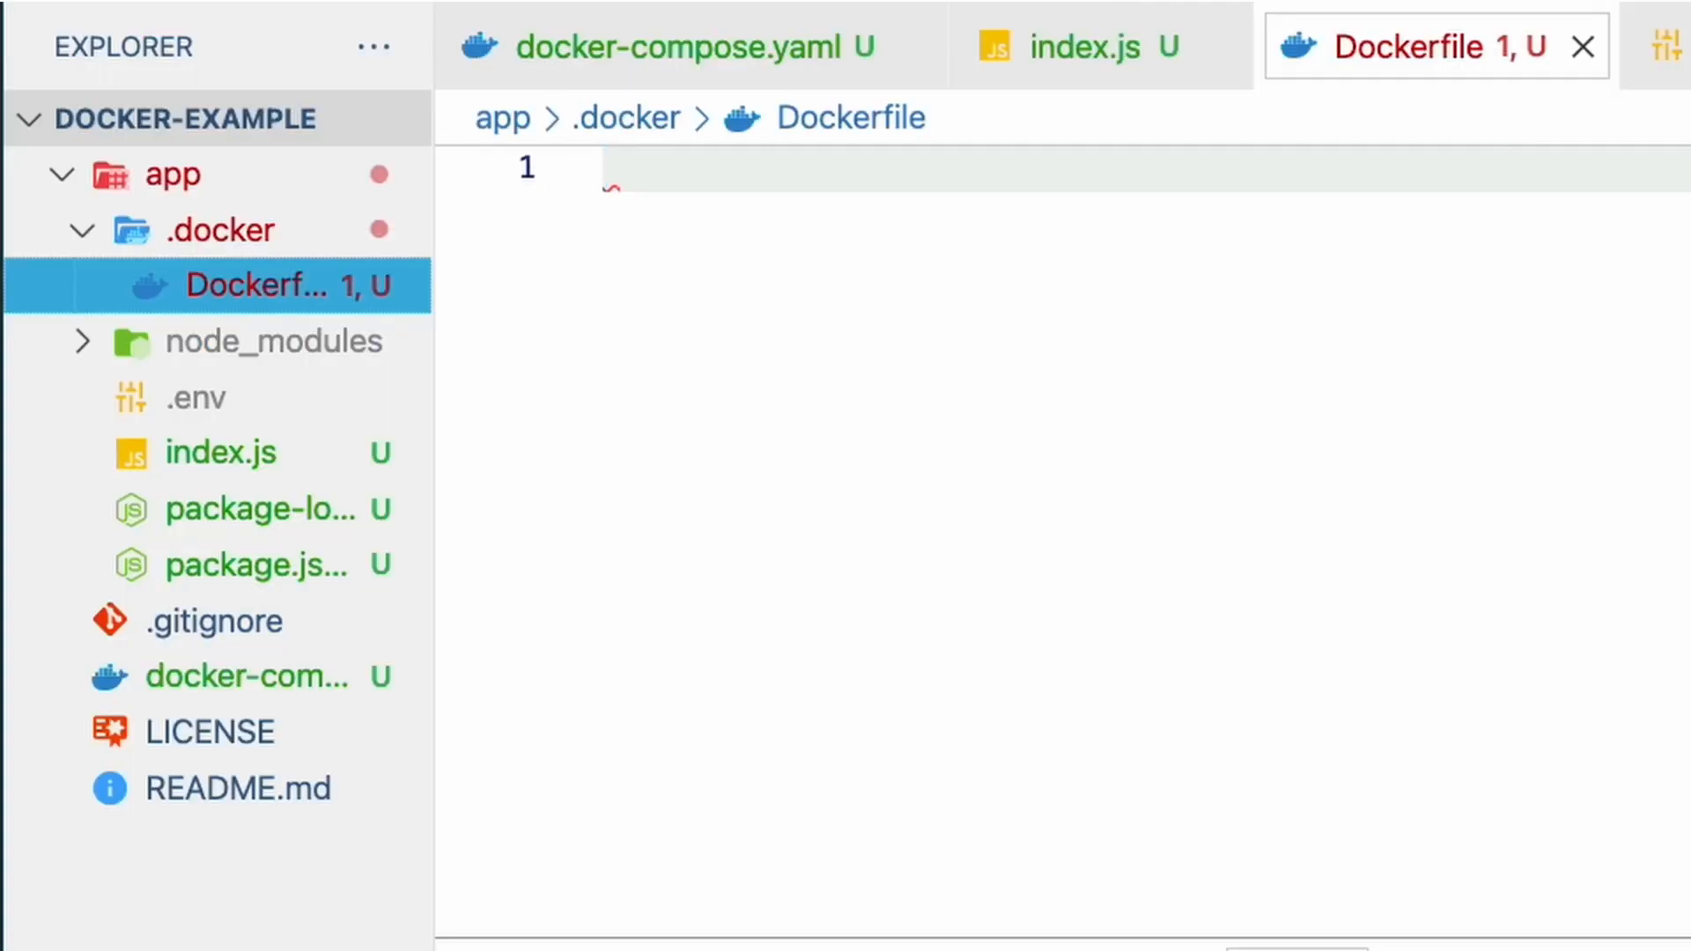
Write the Dockerfile: FROM node:16-alpine, WORKDIR /app, copies and npm ci.
type("FROM node:16-alpine")
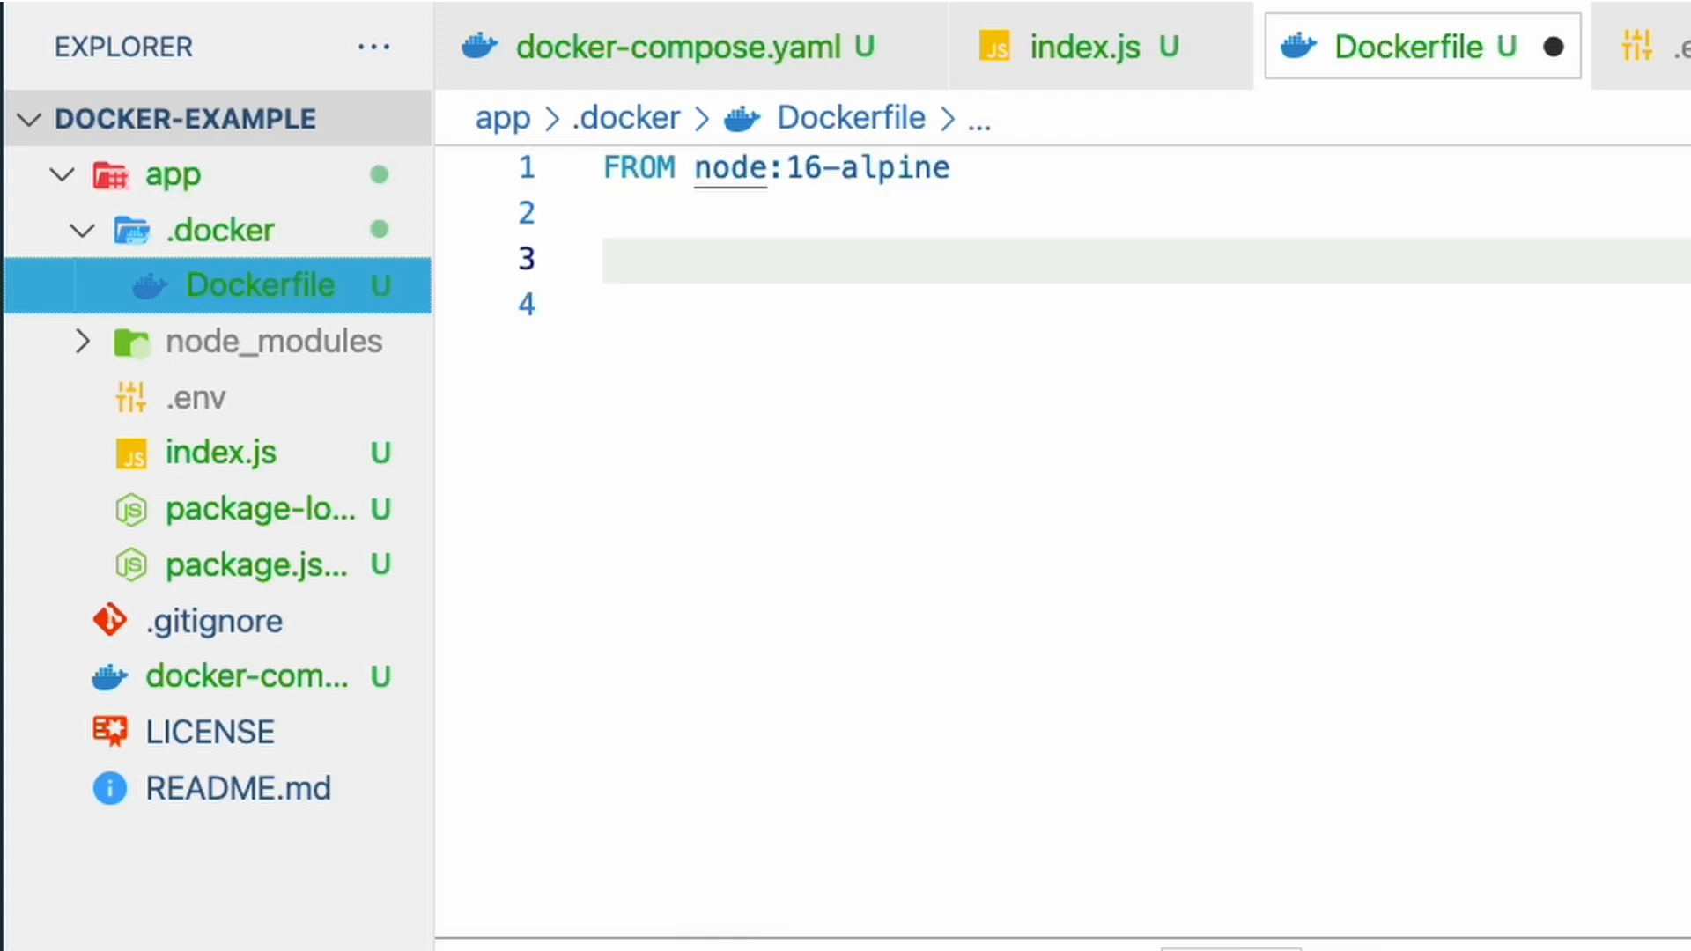
type("WORKDIR")
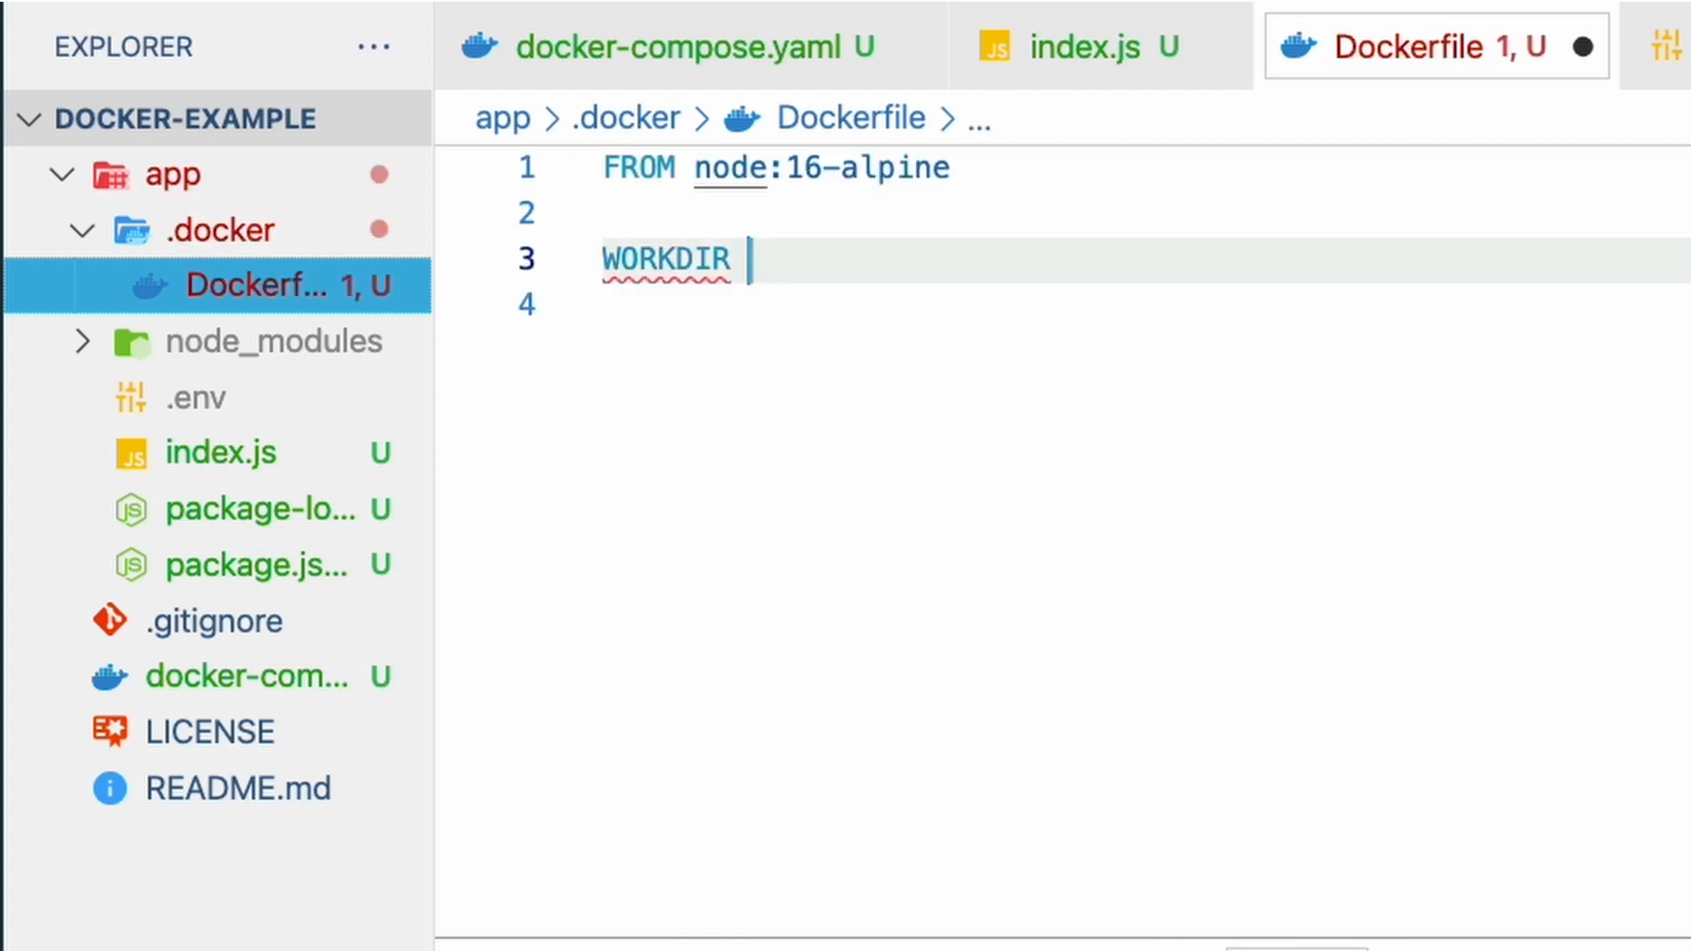
type("/app")
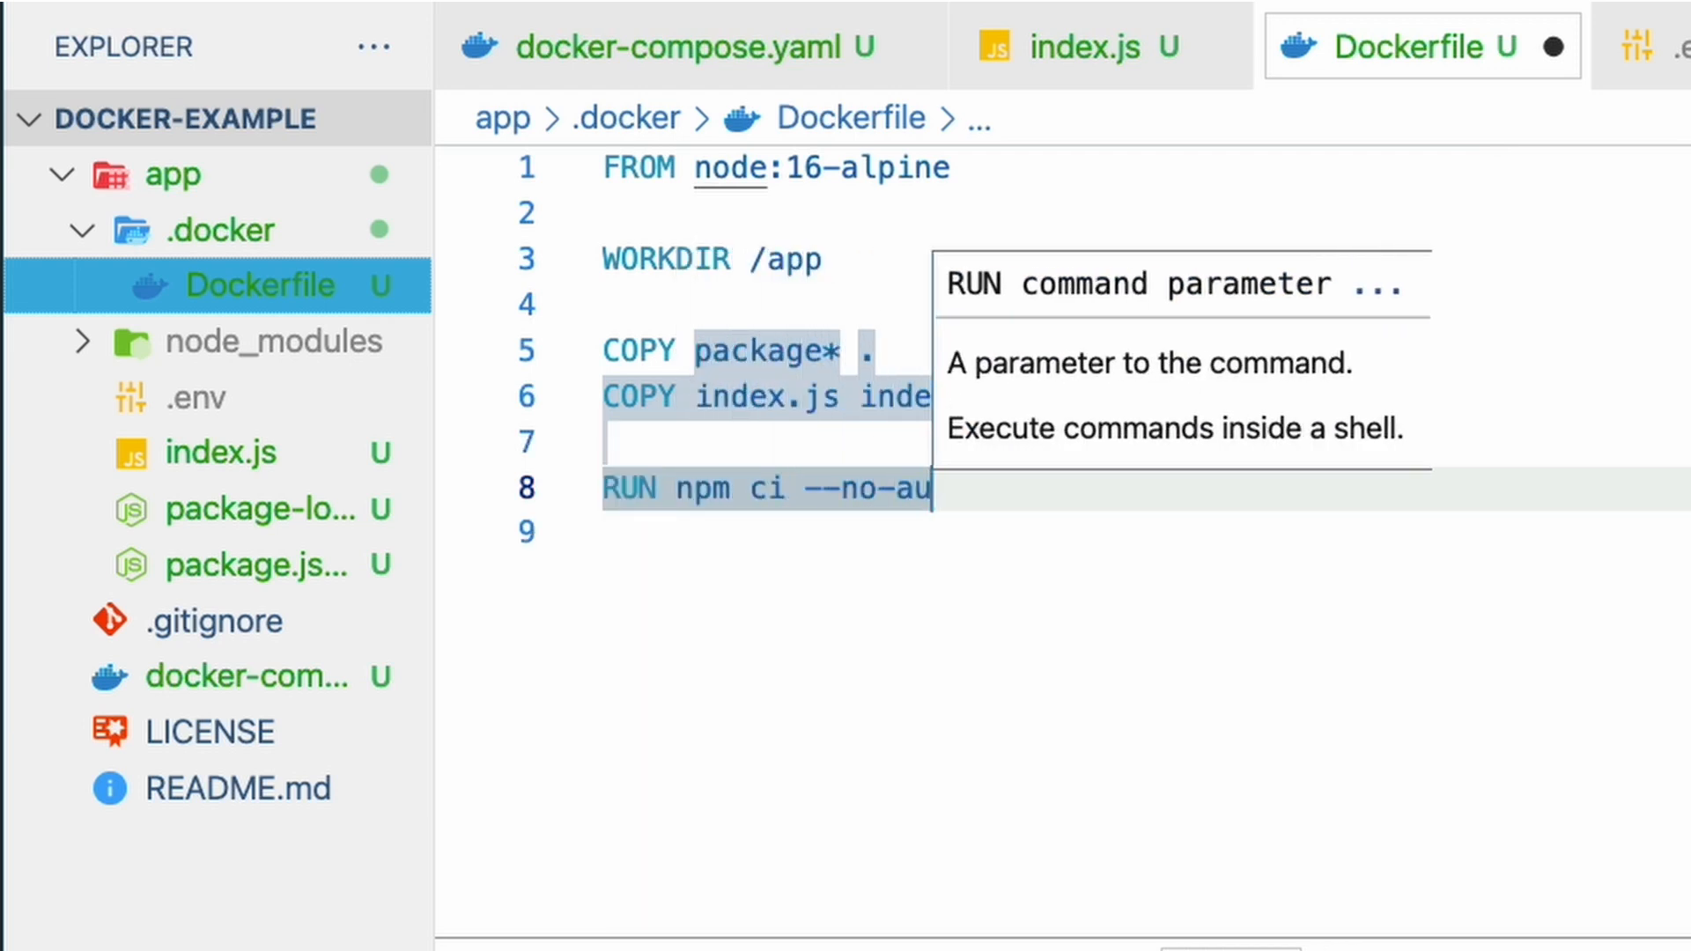
type("dit")
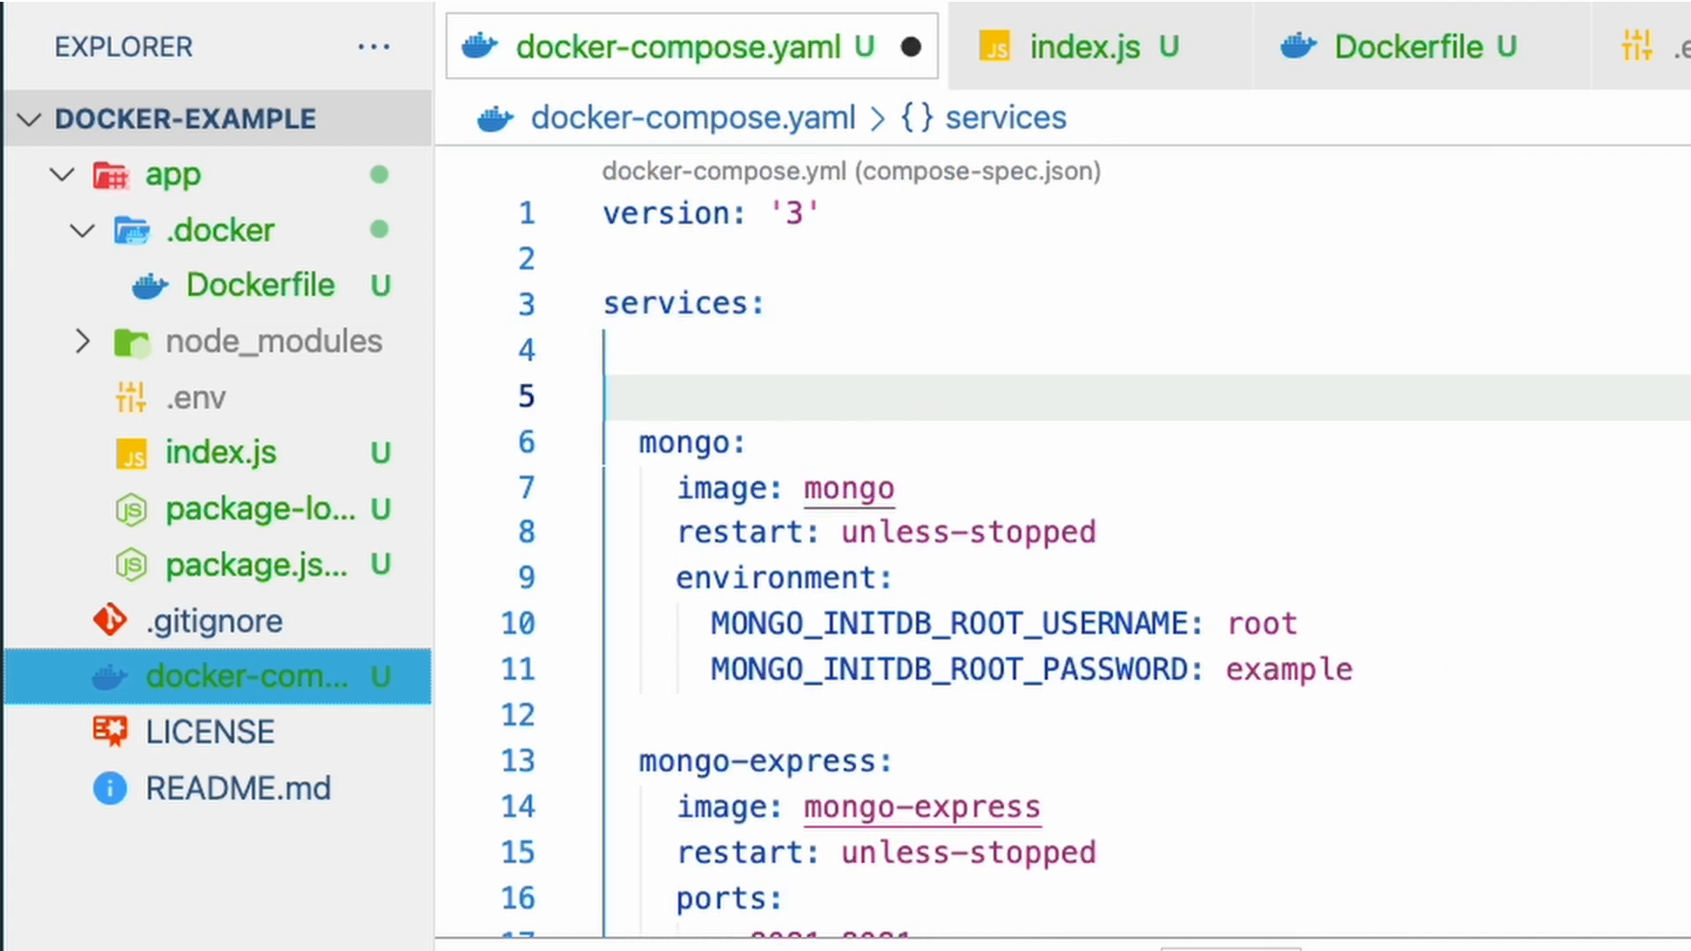
Add the app service with port mapping and restart: "unless-stopped" to docker-compose.yaml.
type("app:")
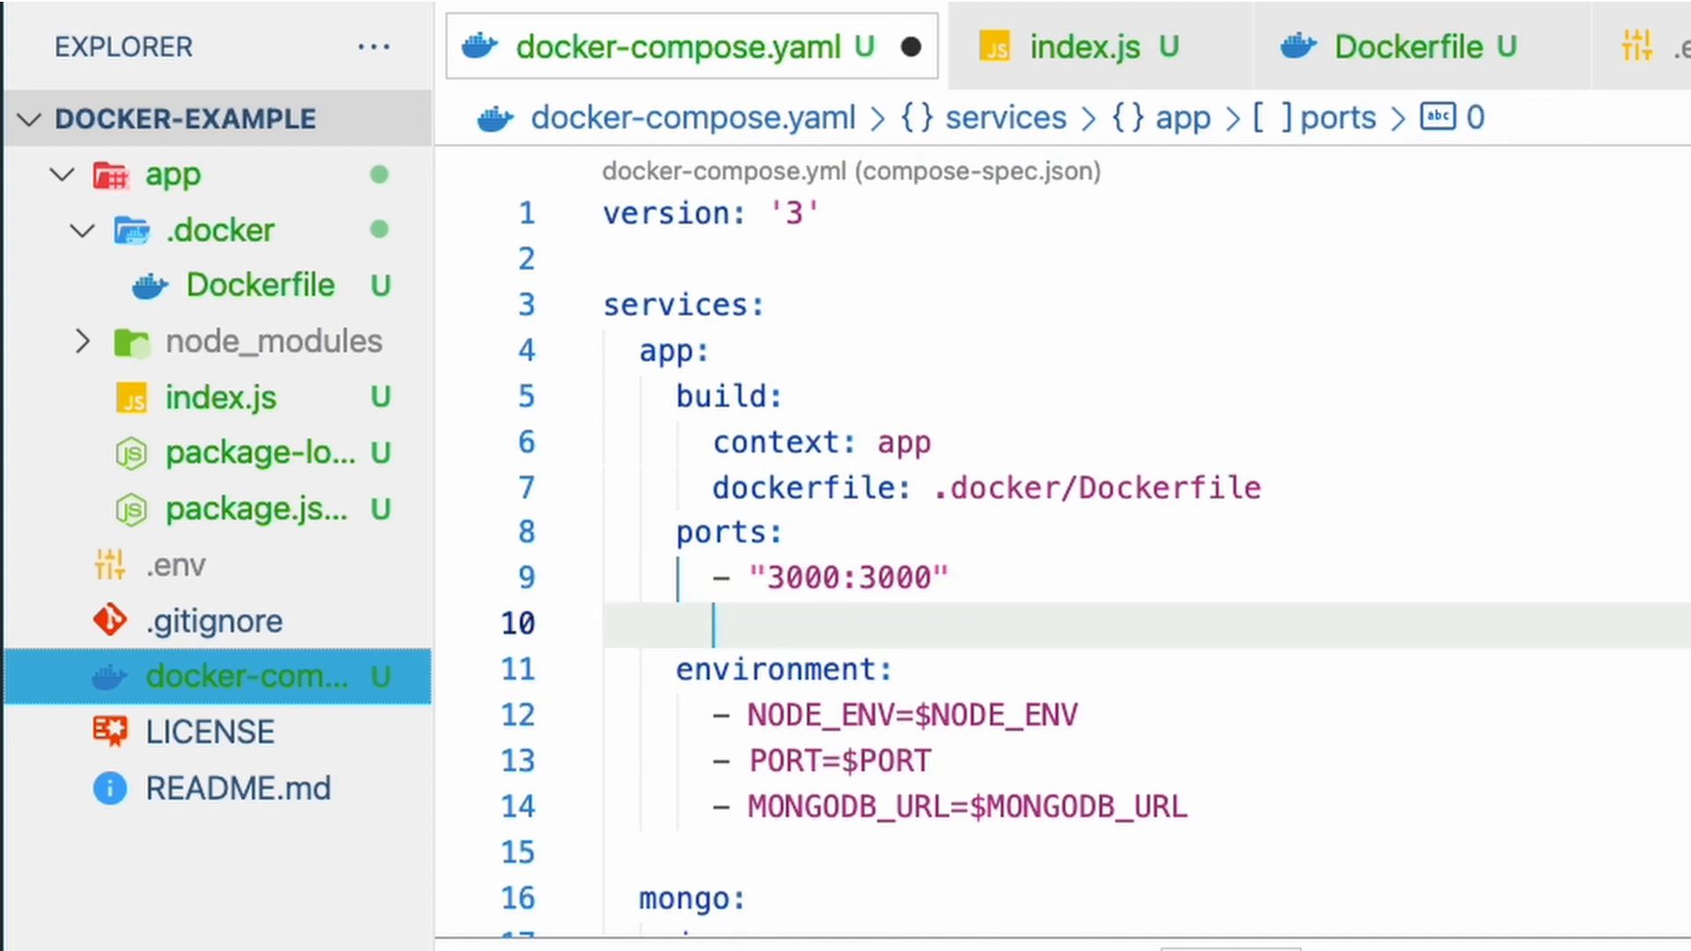
key("Backspace")
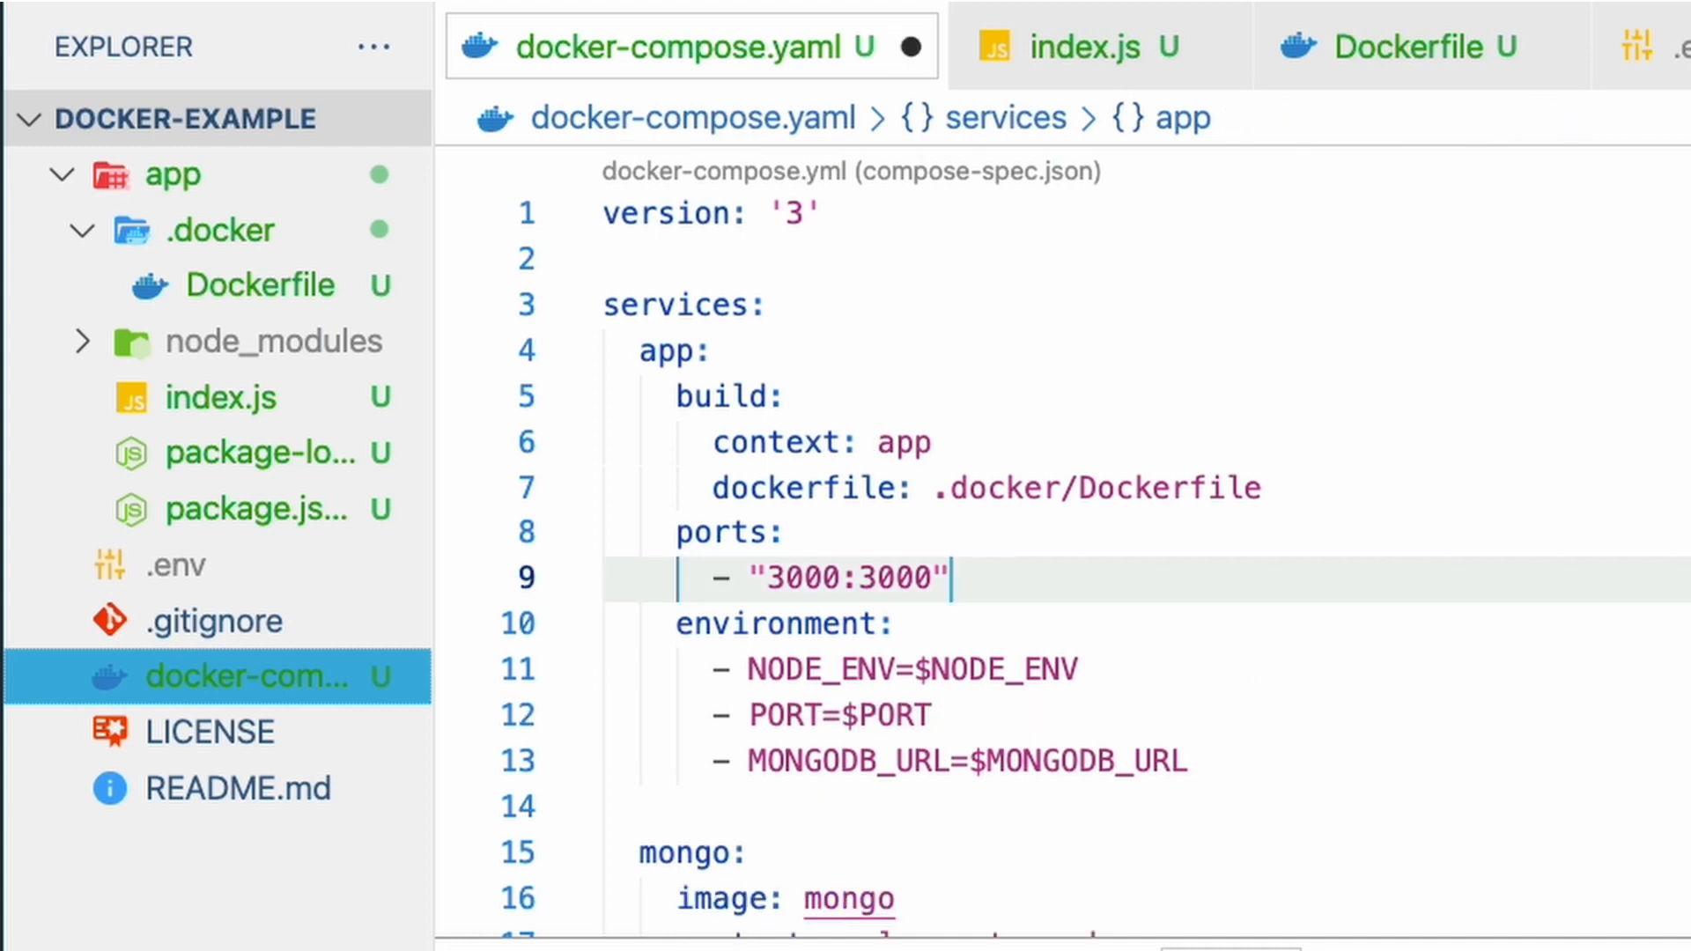
key("enter")
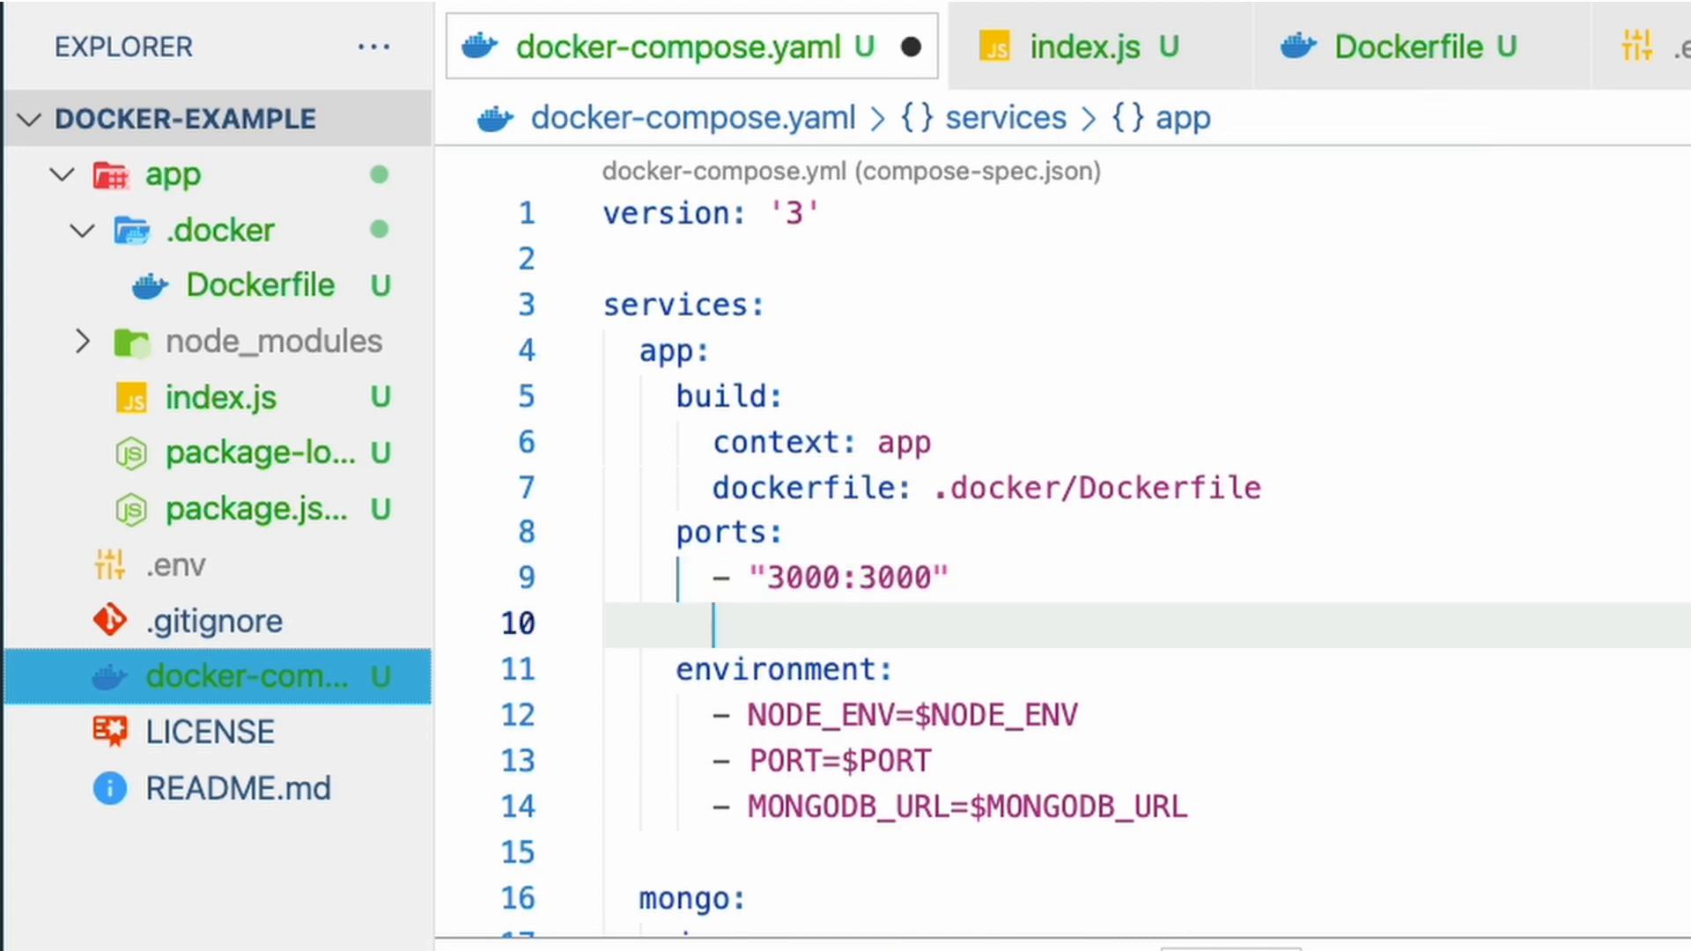
type("restart:")
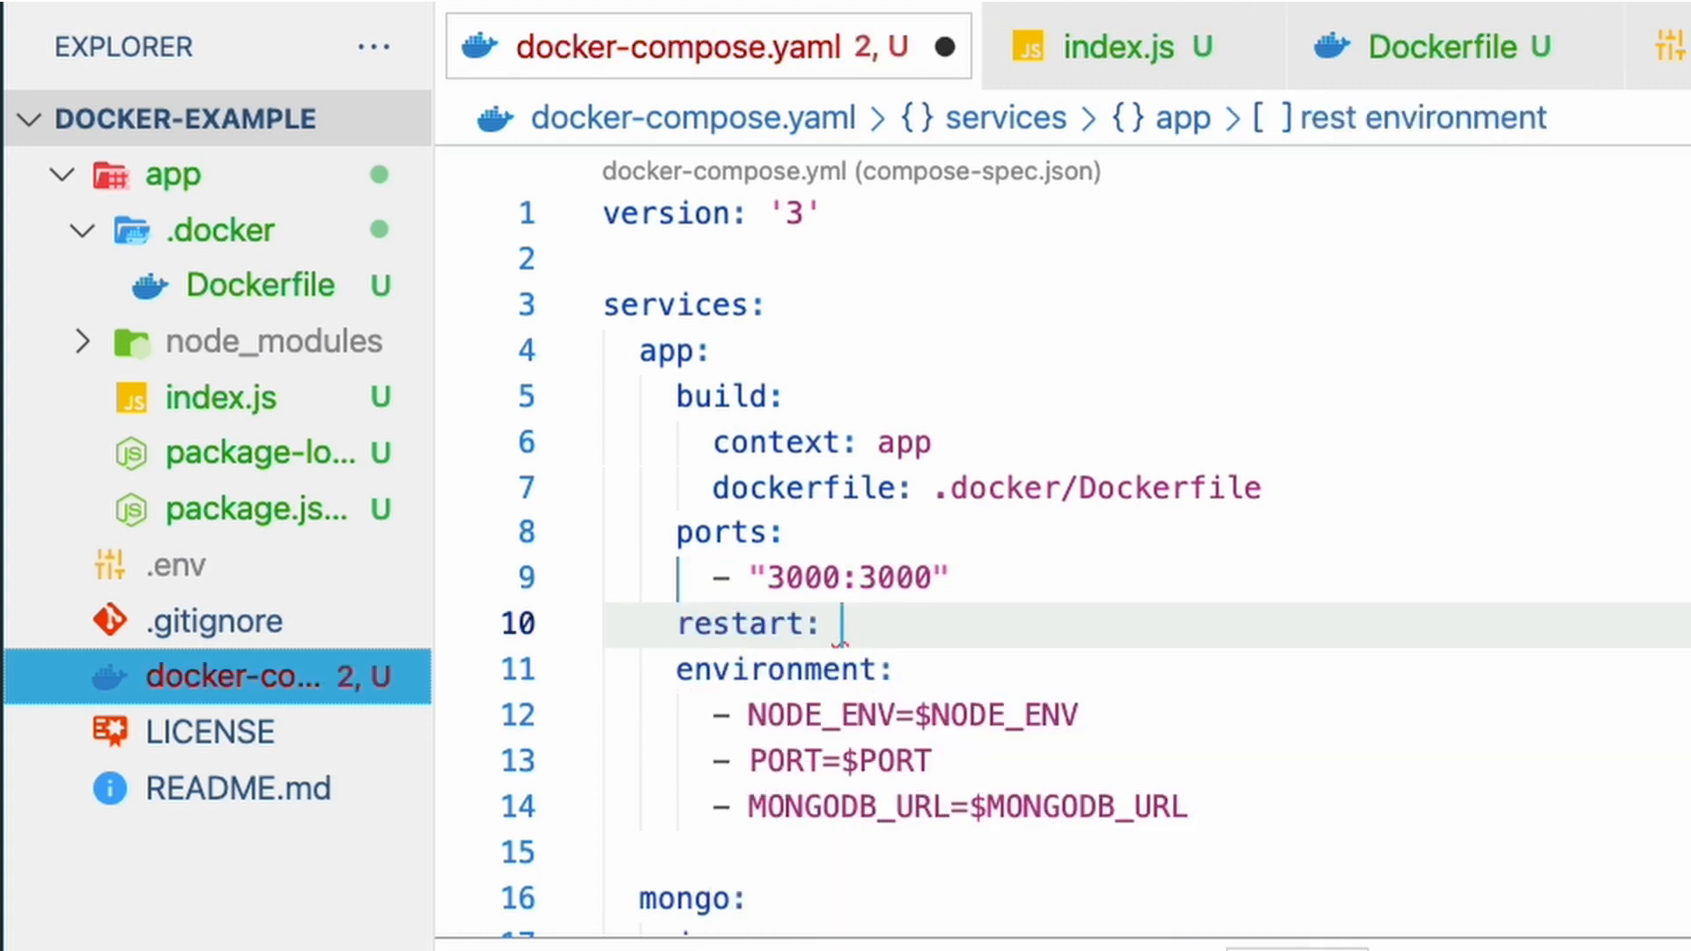
type("\"unless-stopped\"")
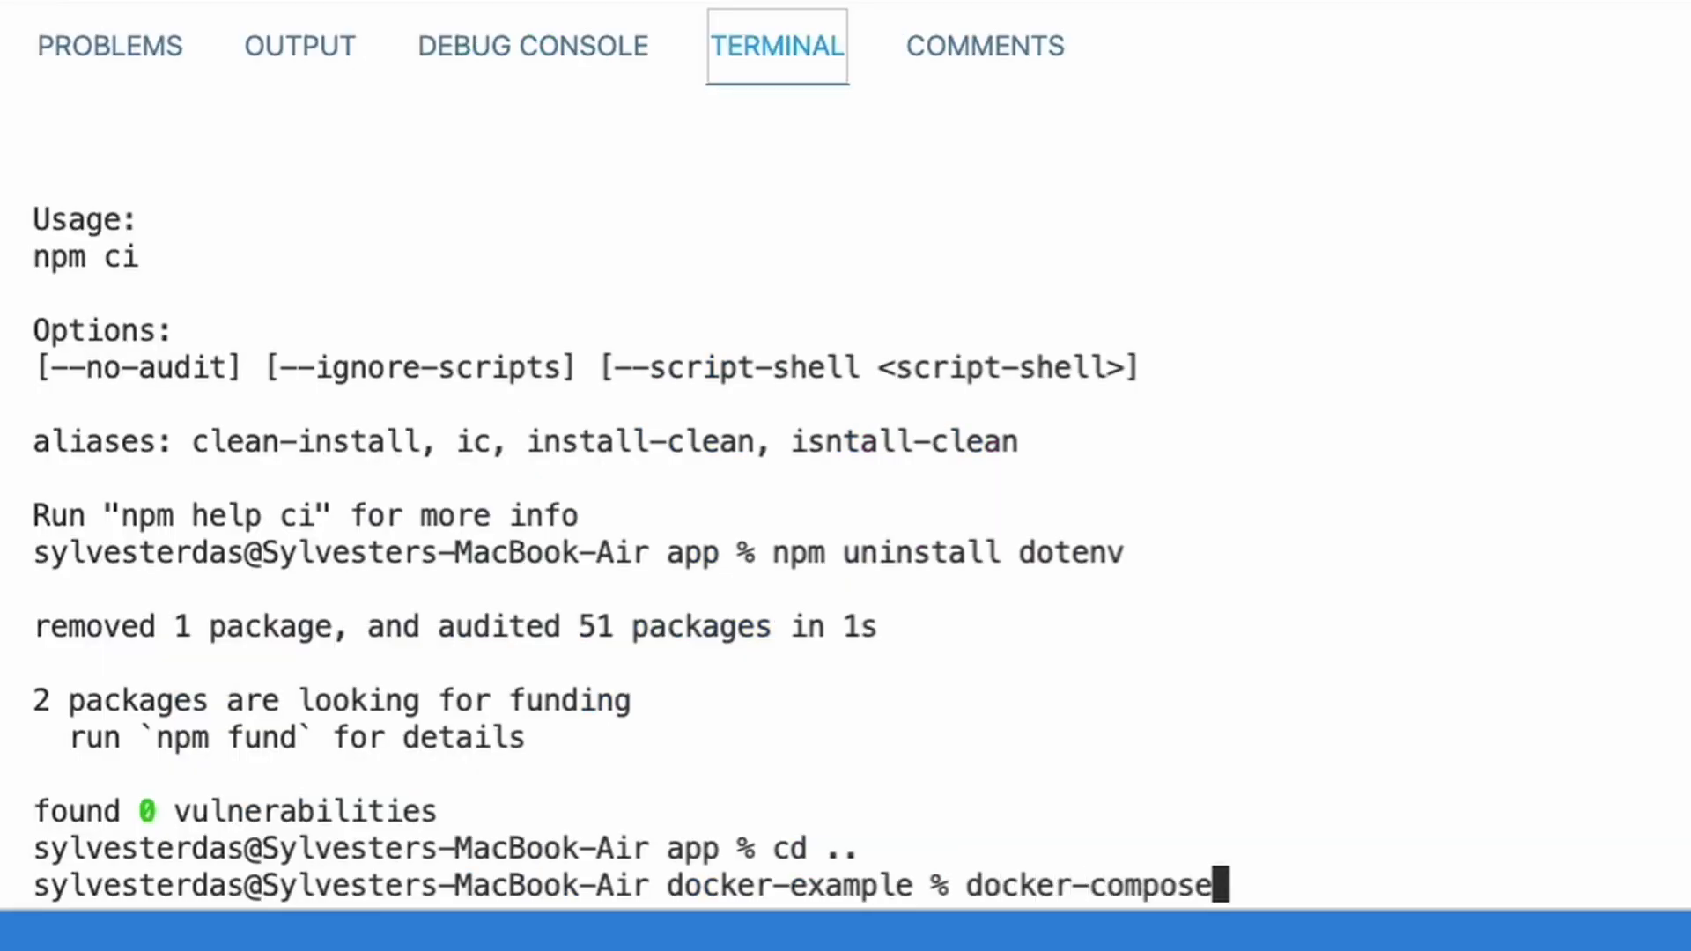
Run docker-compose up --build app from the project folder.
type("up --build -")
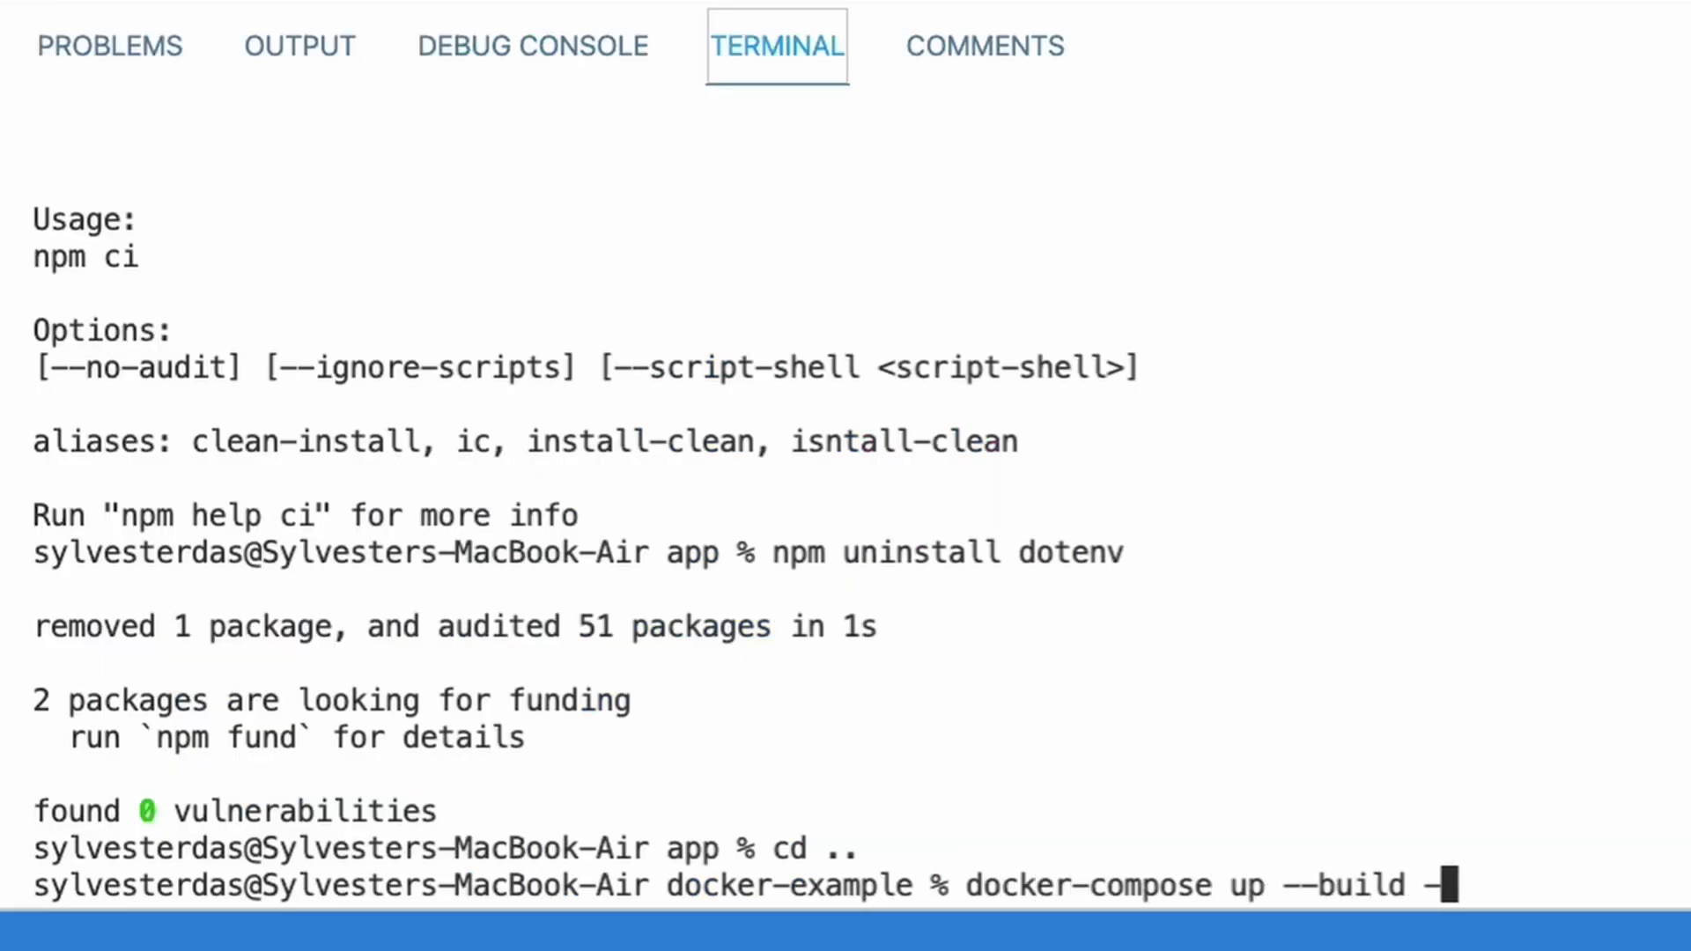
key("Backspace")
type("app")
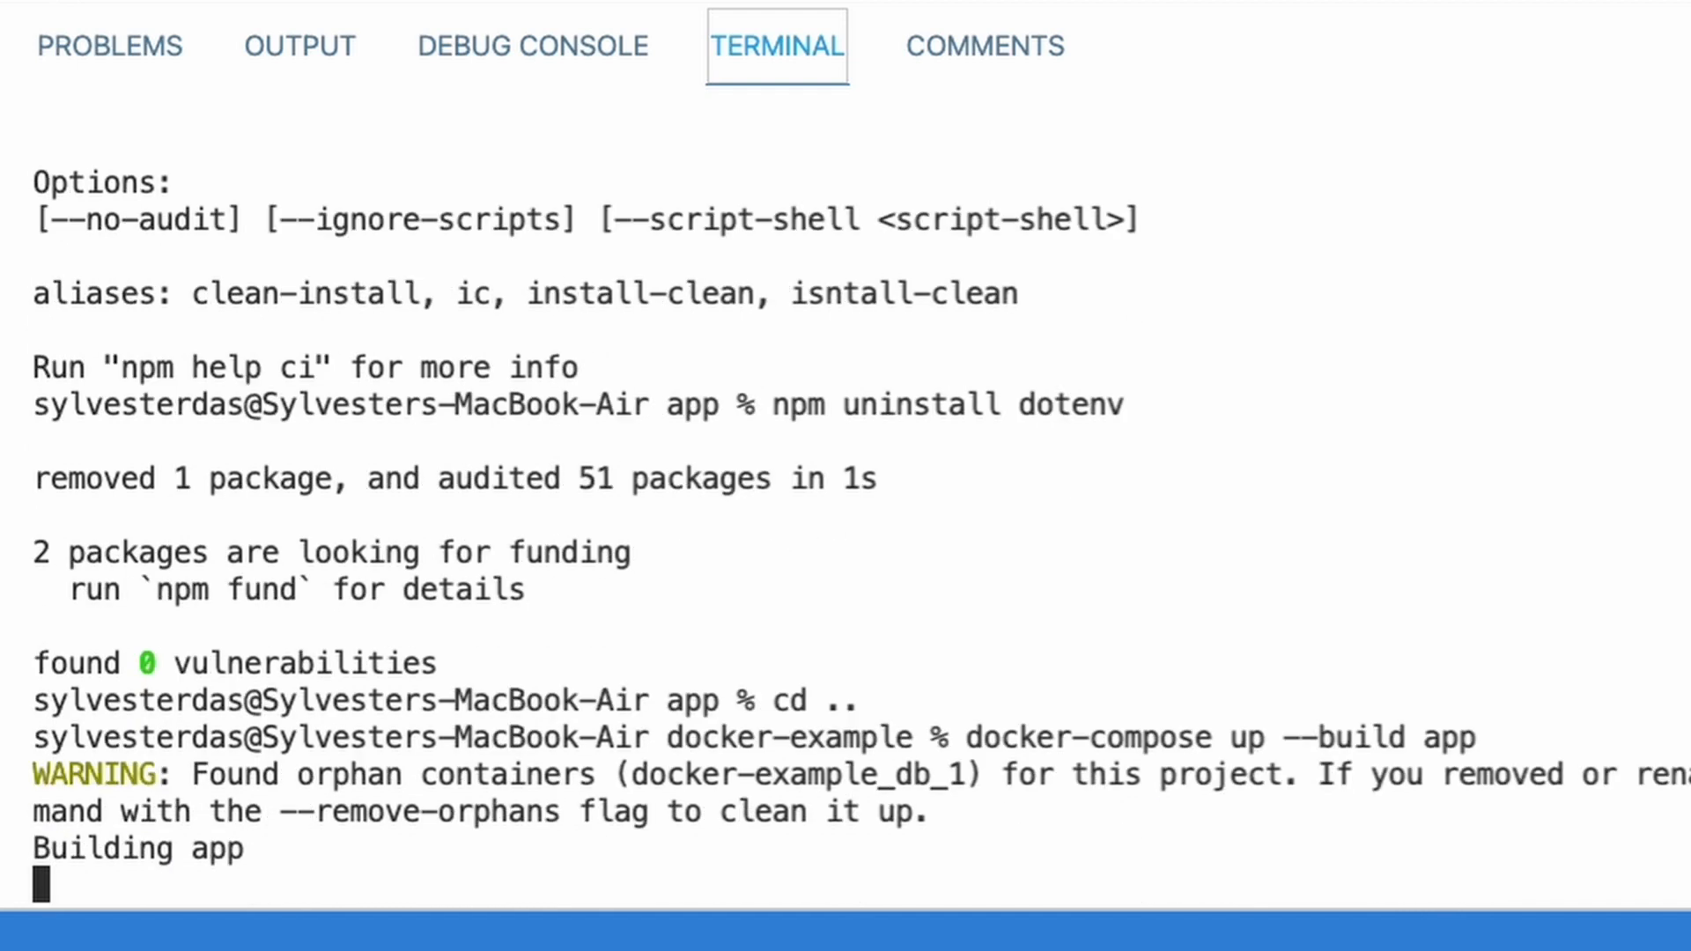
scroll("down", 3)
type("const client")
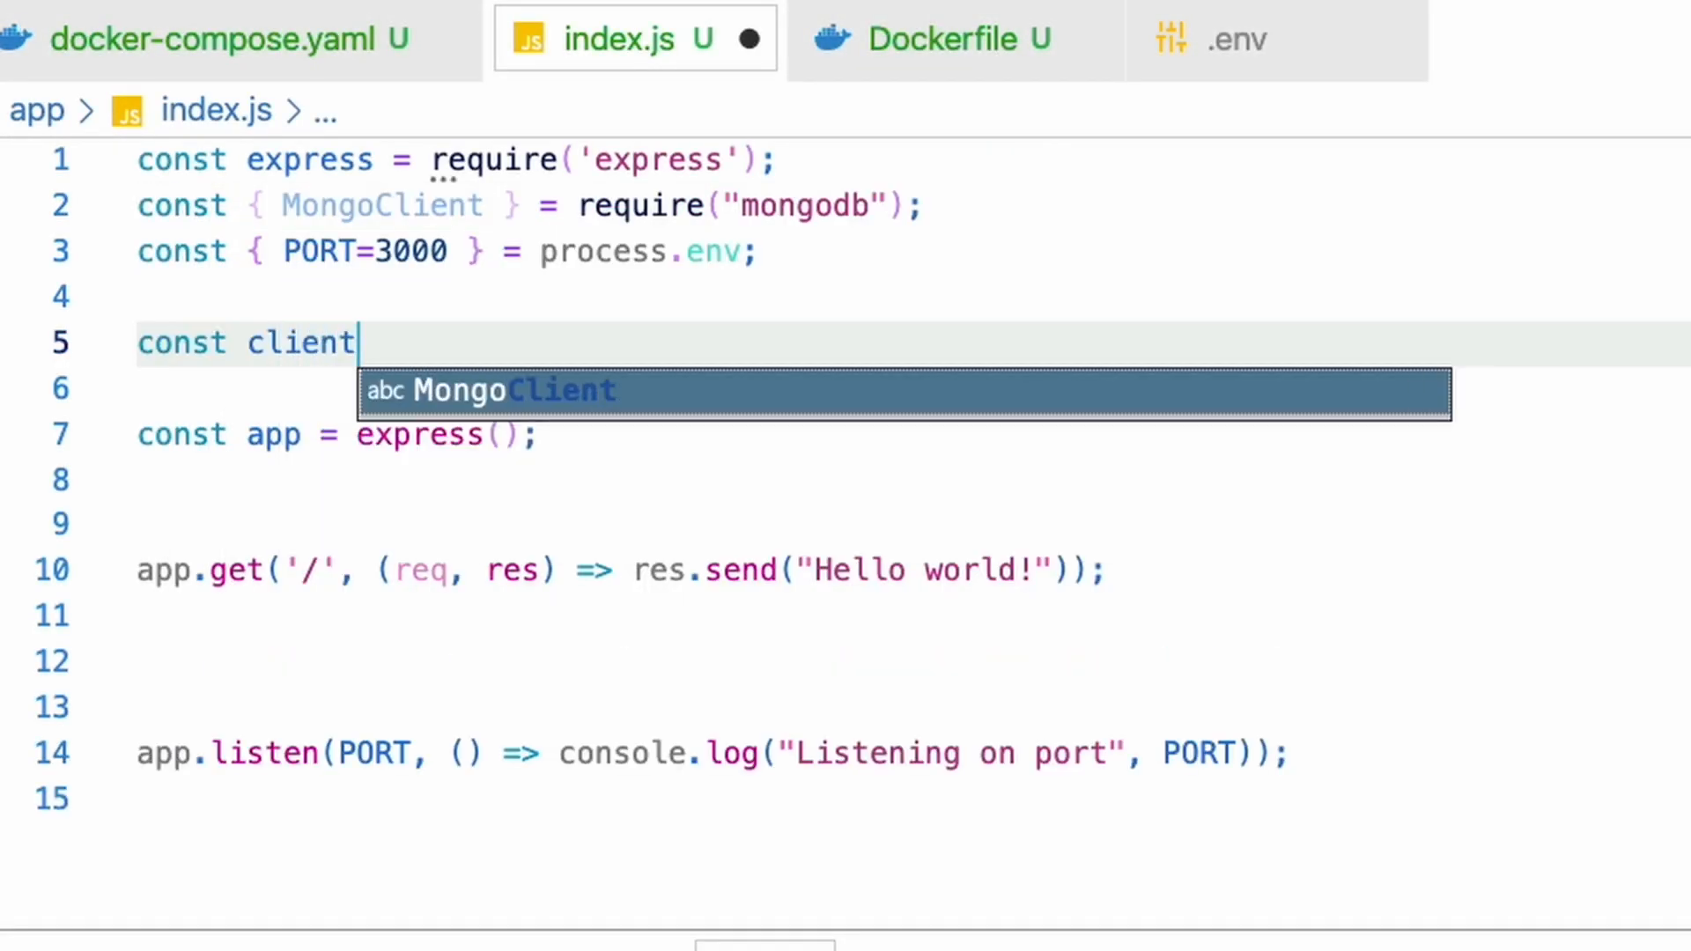
Create the MongoClient instance and add MONGODB_URL to the process.env destructuring.
type("= new MongoClient(")
left_click(448, 252)
type(", ")
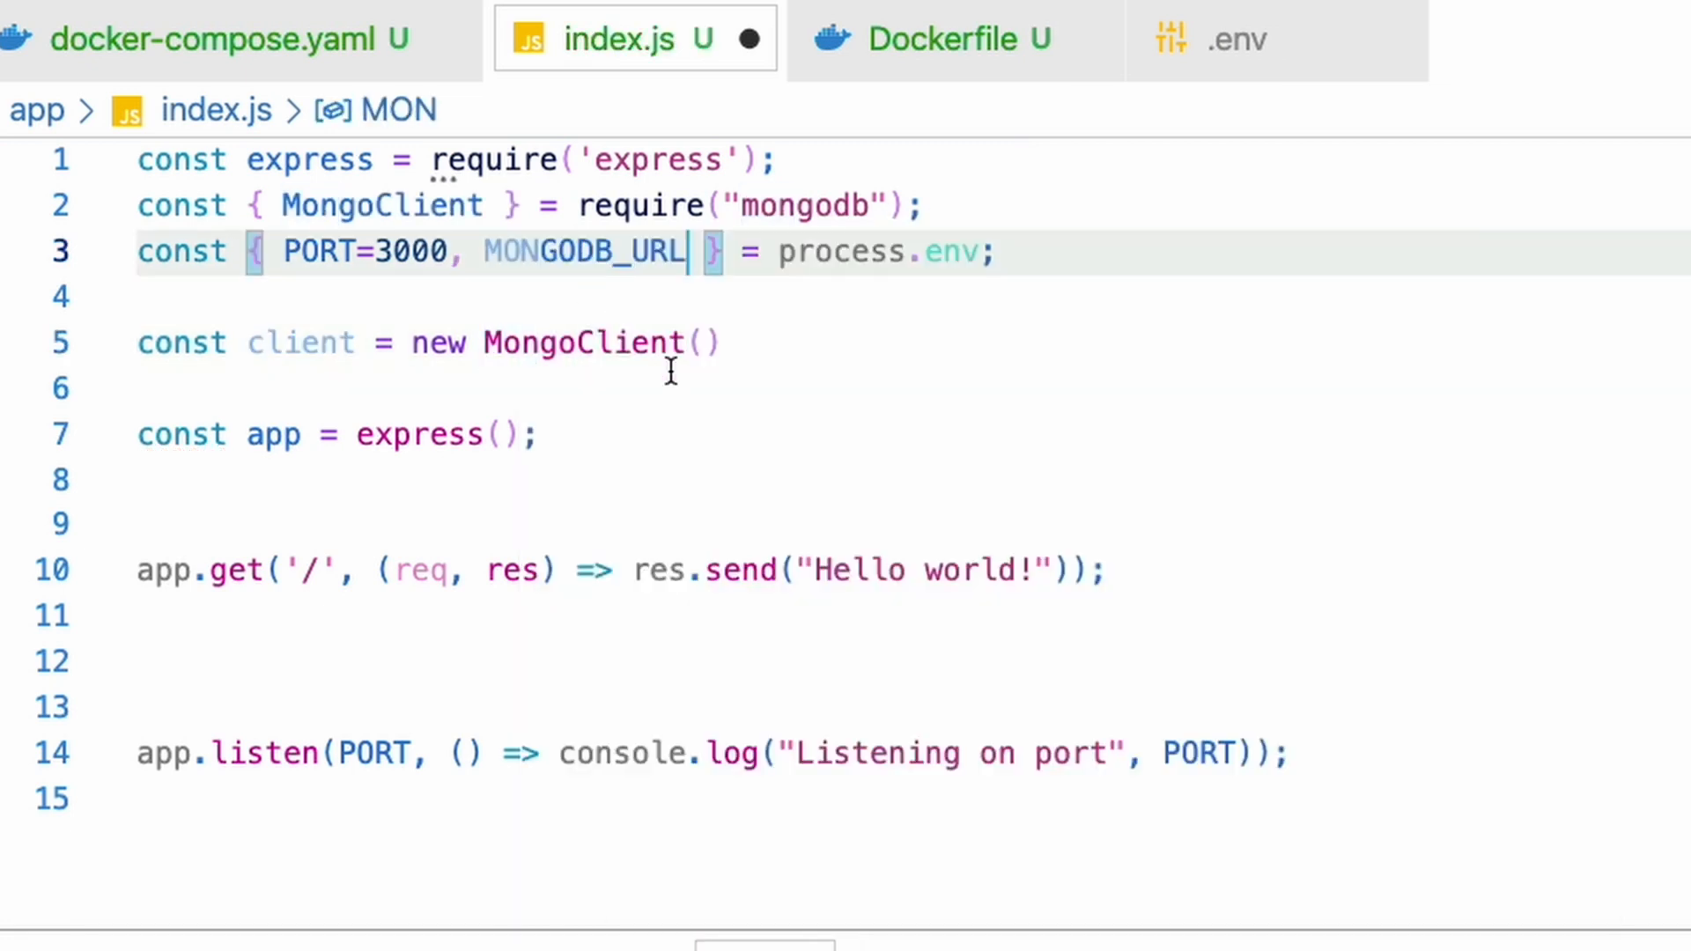
type("MONGODB_URL")
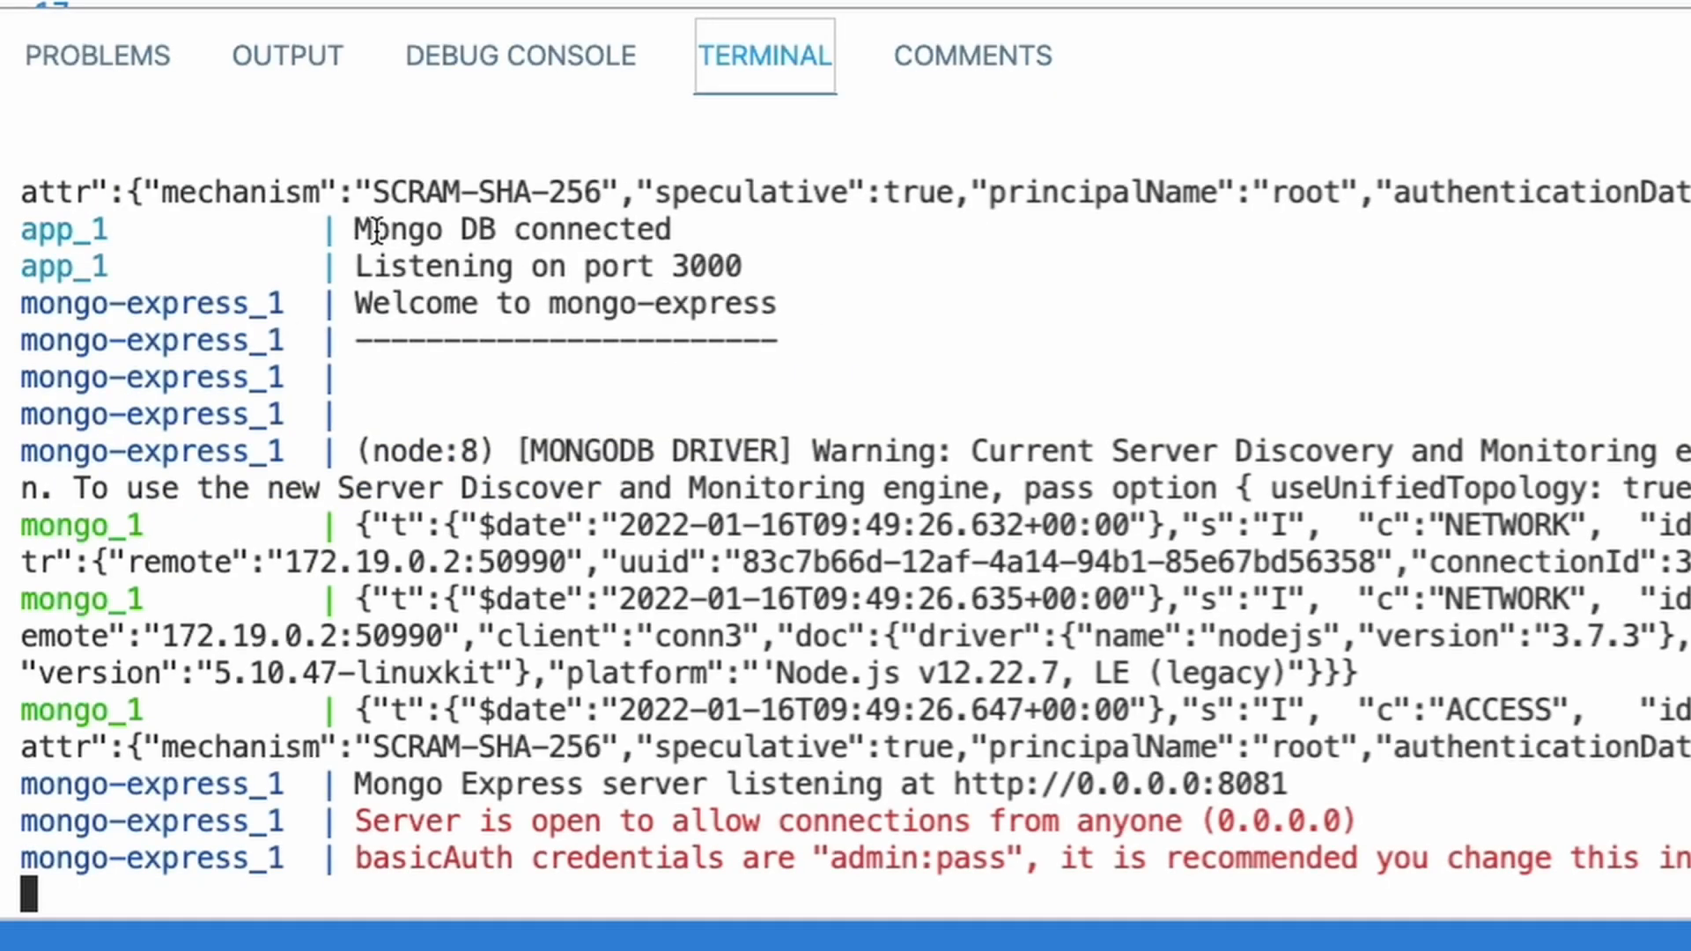
Select the 'Listening on port 3000' log line in the compose output.
double_click(539, 266)
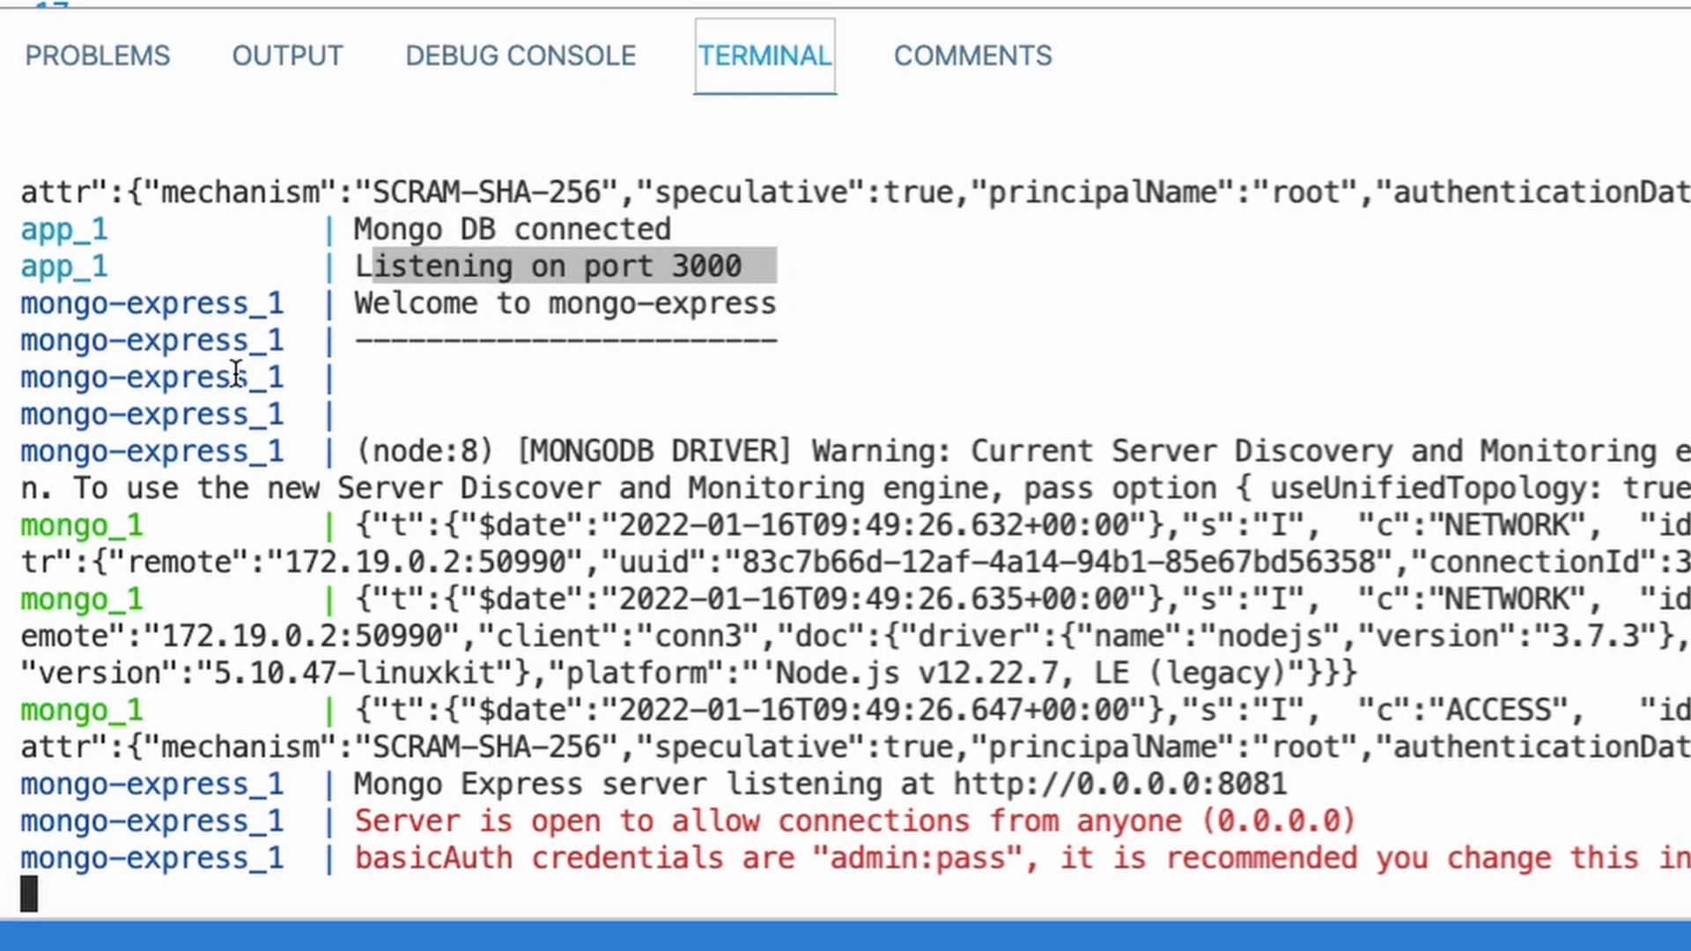